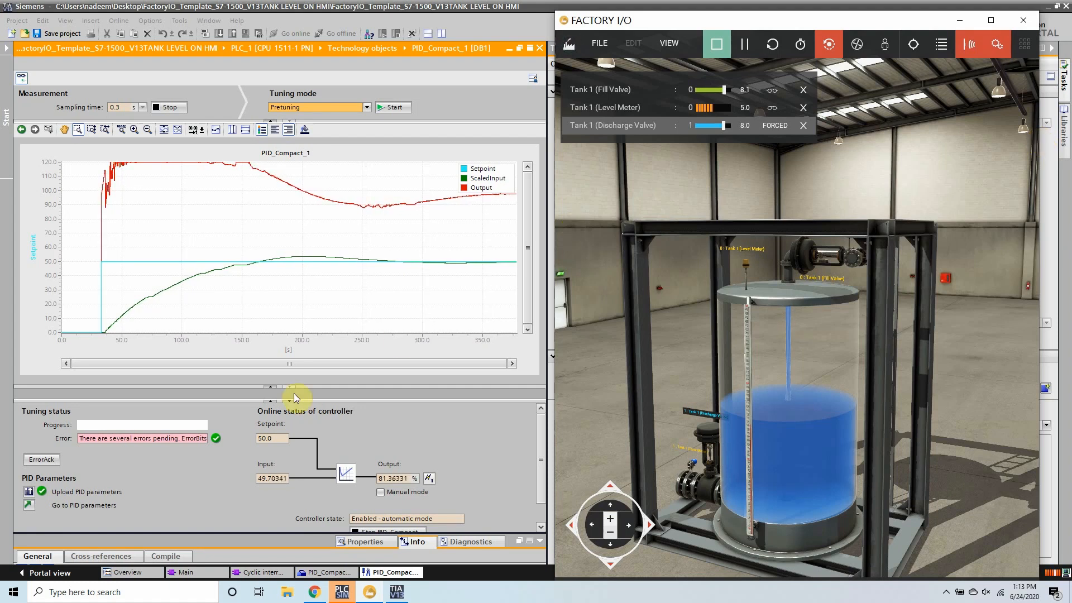
mouse_move(458, 251)
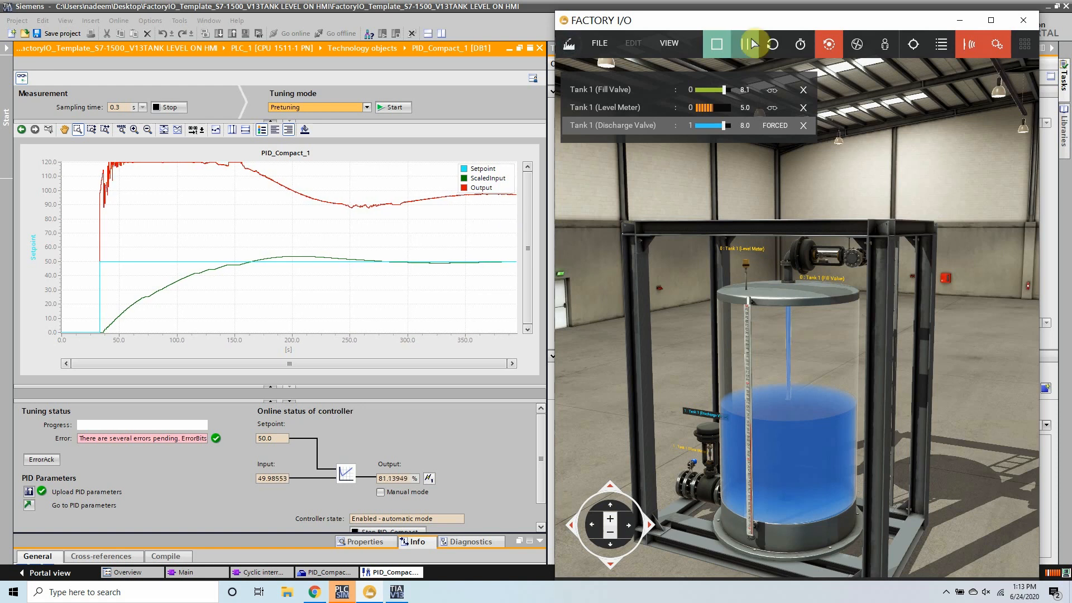
Add Cyclic interrupt organization block OB30 (100000 µs cycle) and open it
left_click(754, 43)
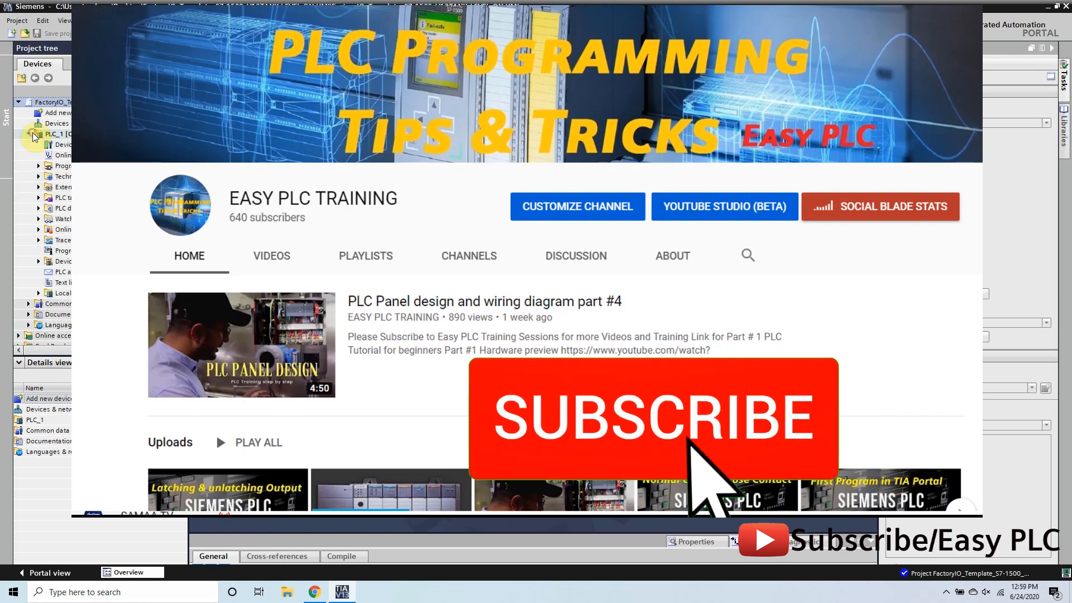
left_click(653, 418)
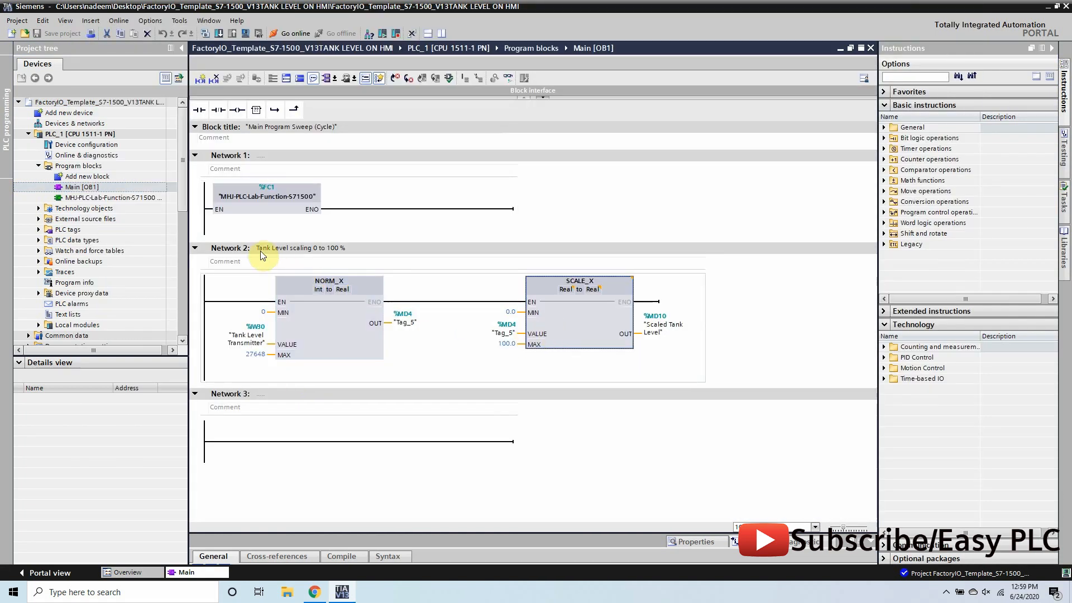
left_click(246, 335)
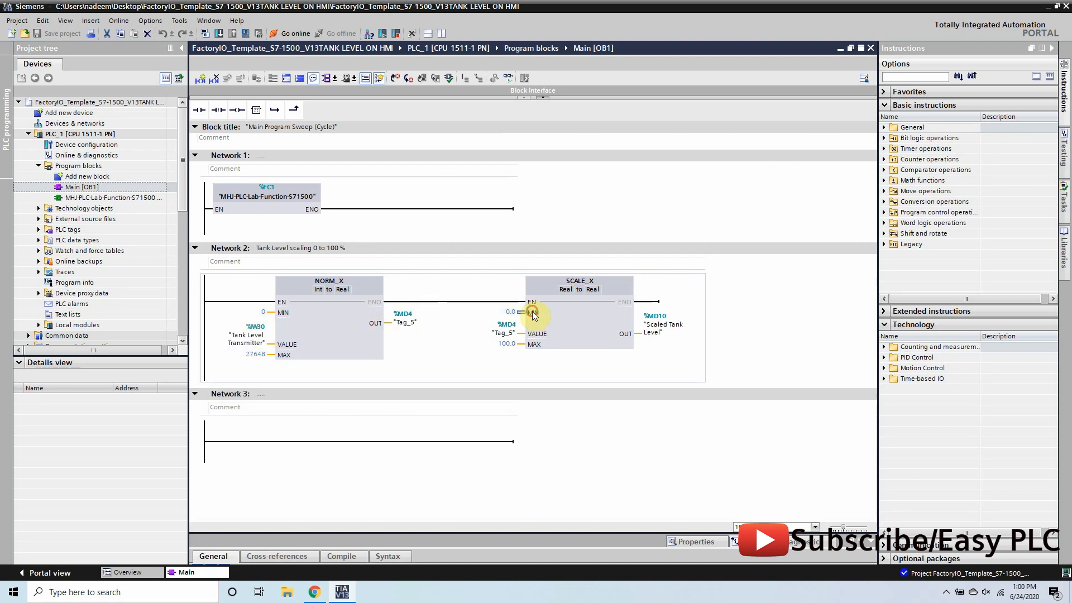
left_click(579, 281)
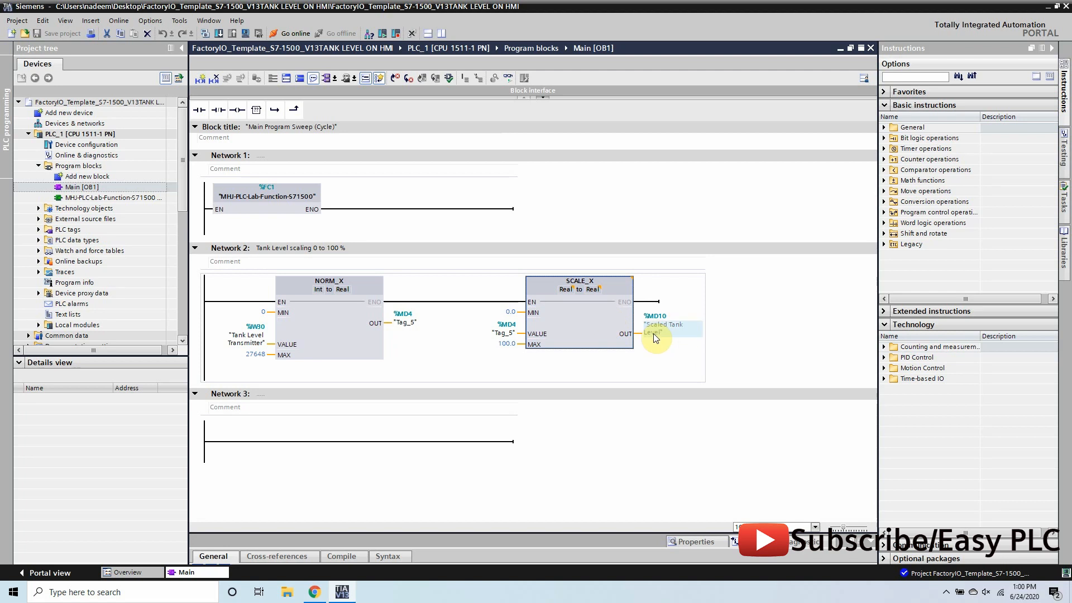
mouse_move(652, 338)
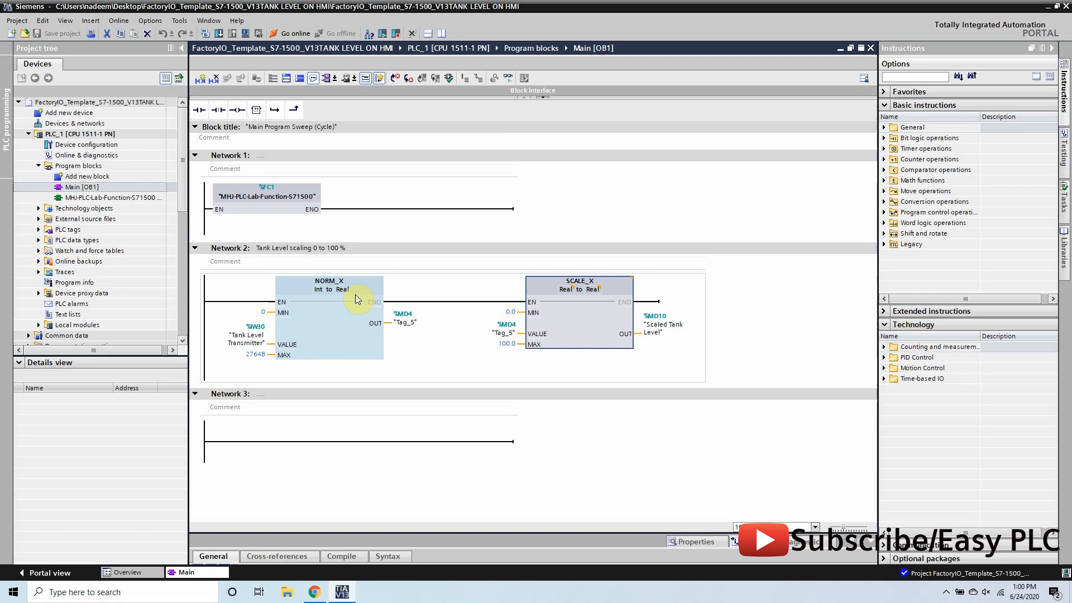
mouse_move(355, 299)
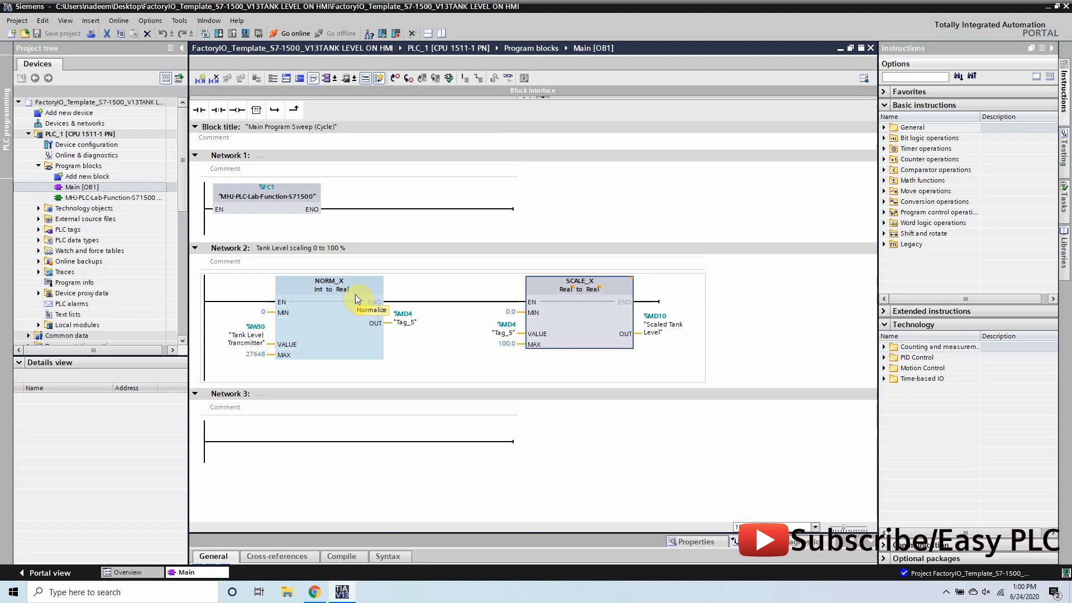
mouse_move(359, 307)
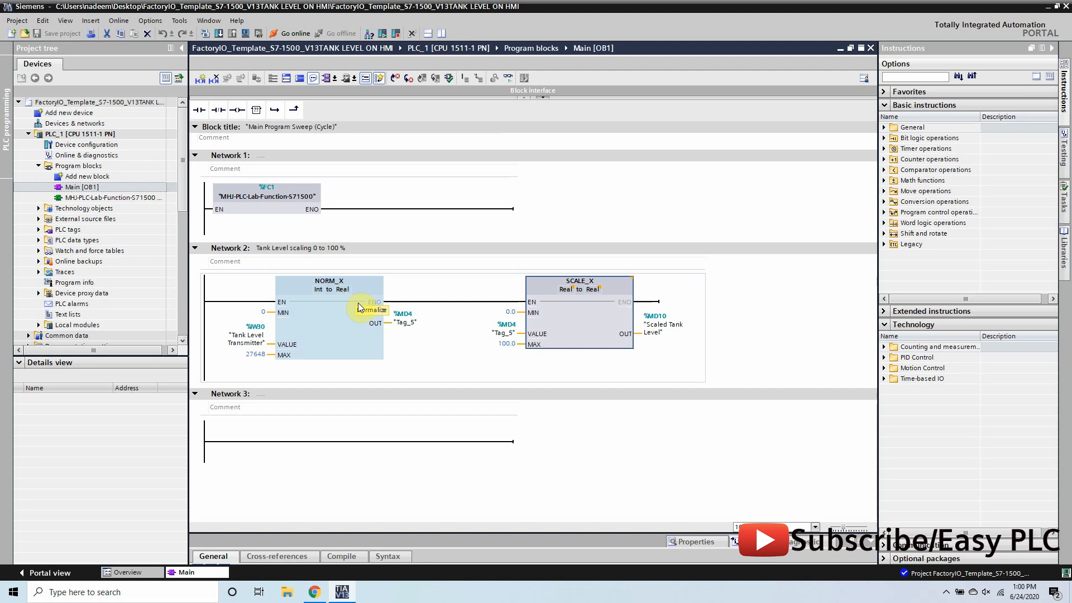
mouse_move(386, 363)
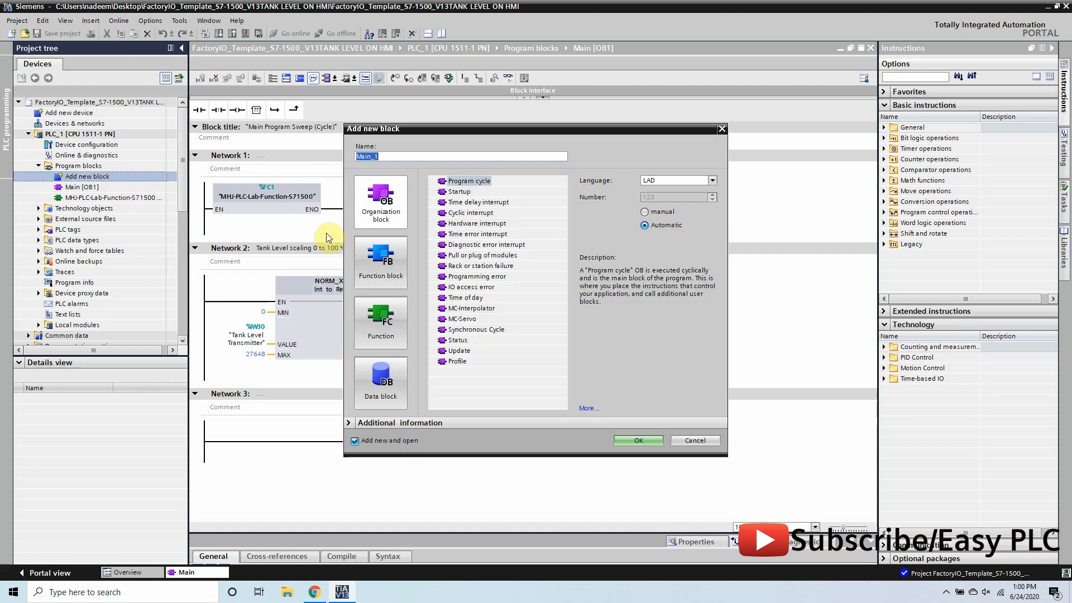
left_click(470, 213)
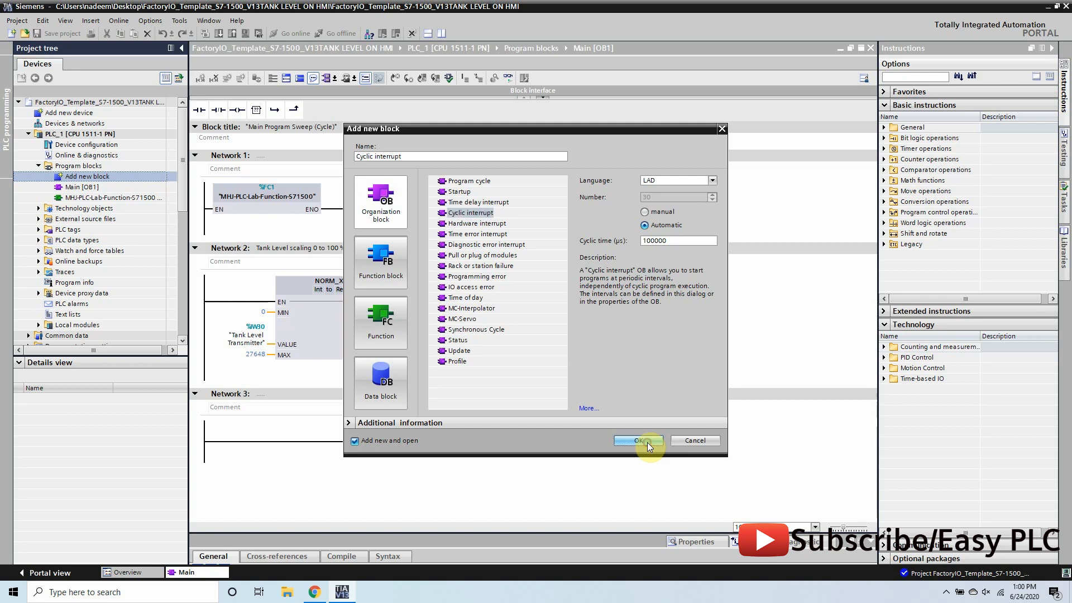
left_click(636, 439)
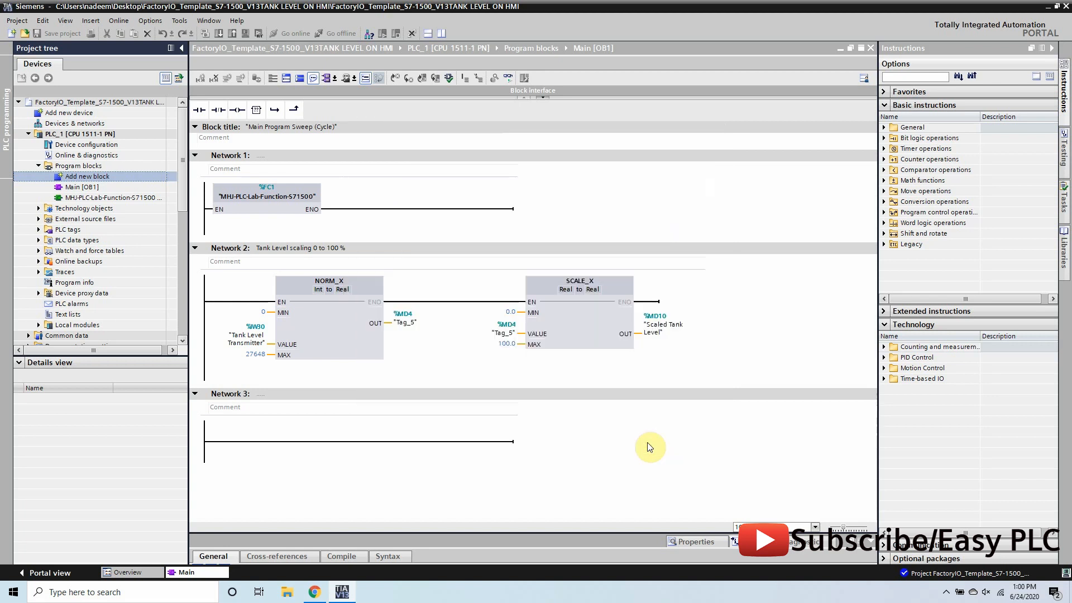
double_click(95, 187)
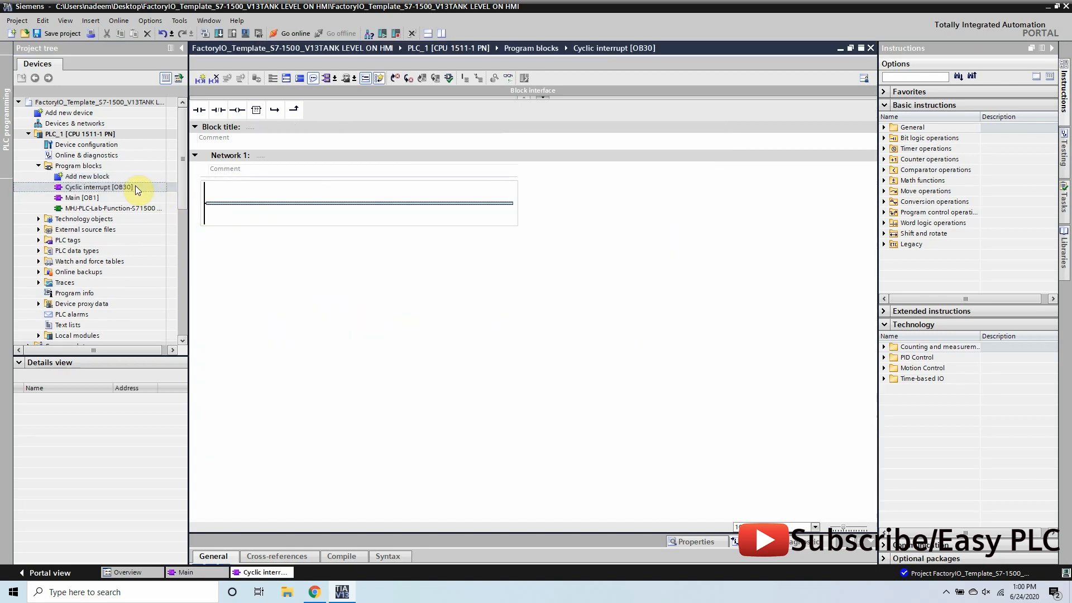
mouse_move(372, 210)
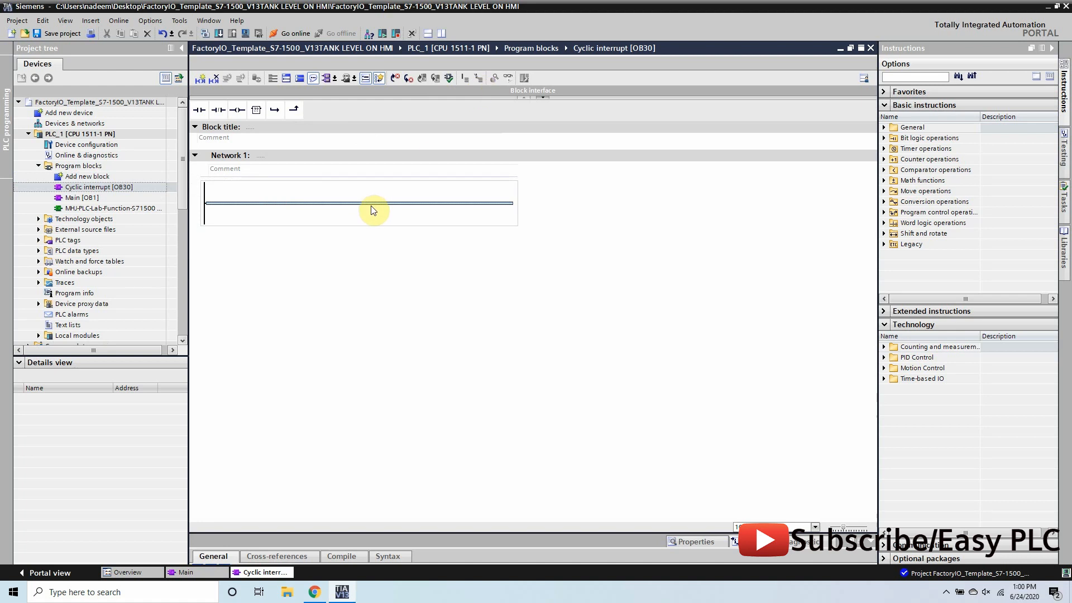
Expand PID Control > Compact PID in the Technology instructions
left_click(884, 356)
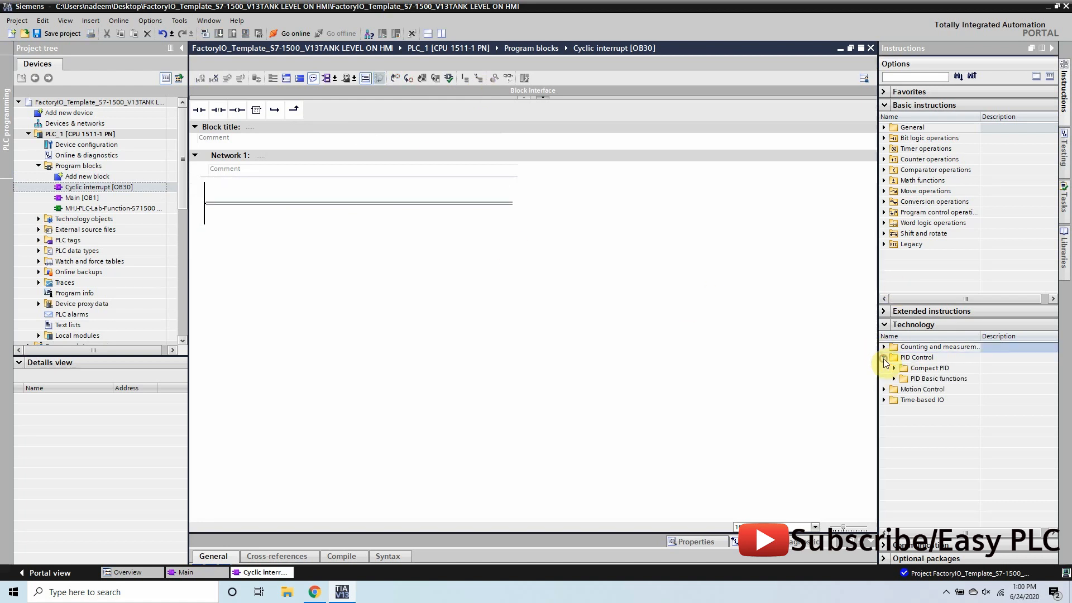
left_click(893, 368)
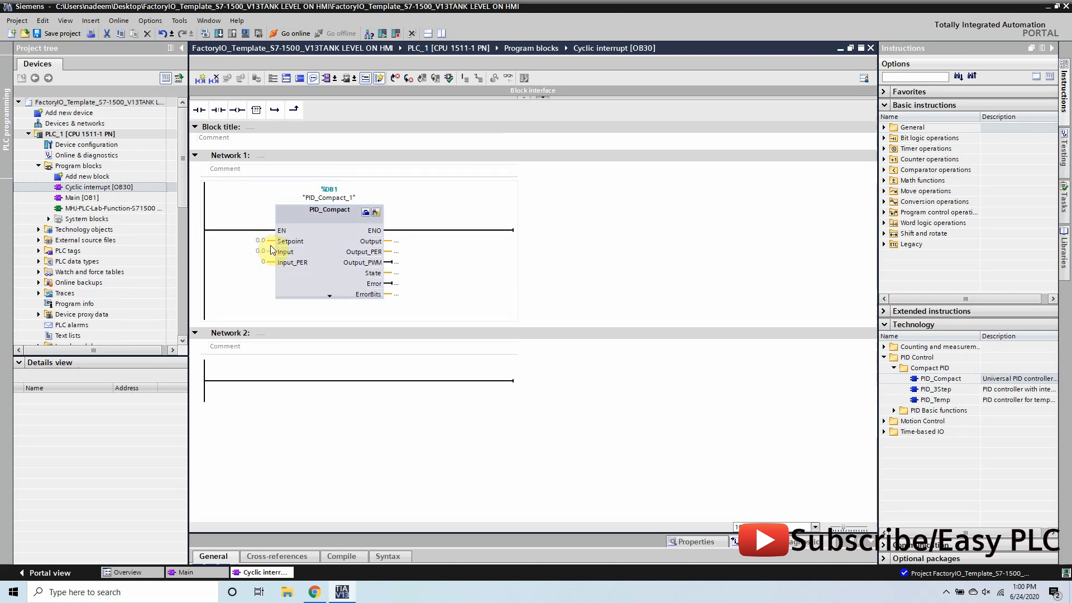
mouse_move(291, 265)
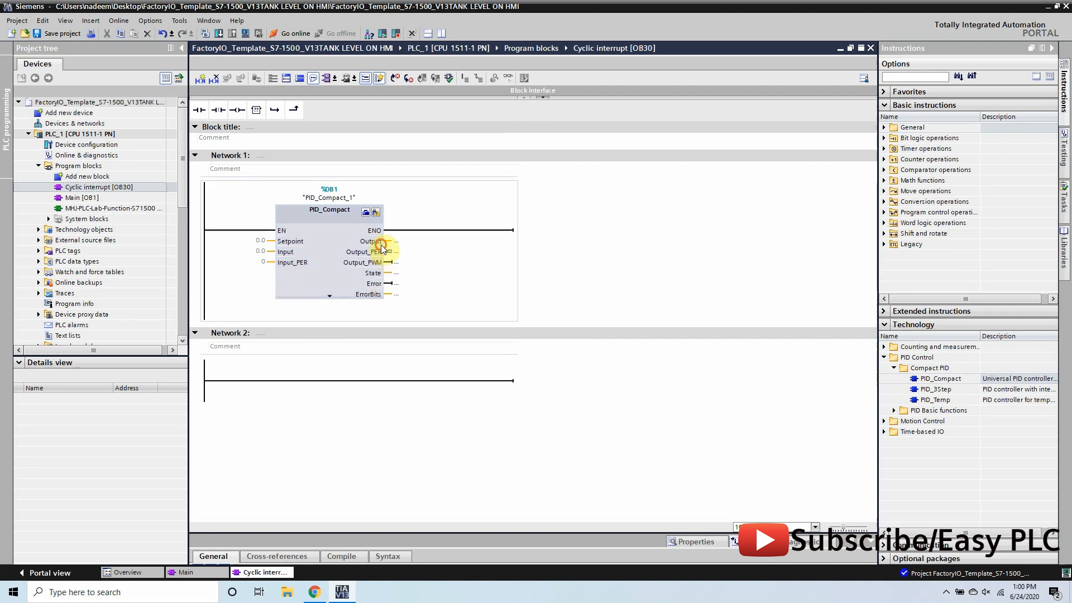
mouse_move(263, 270)
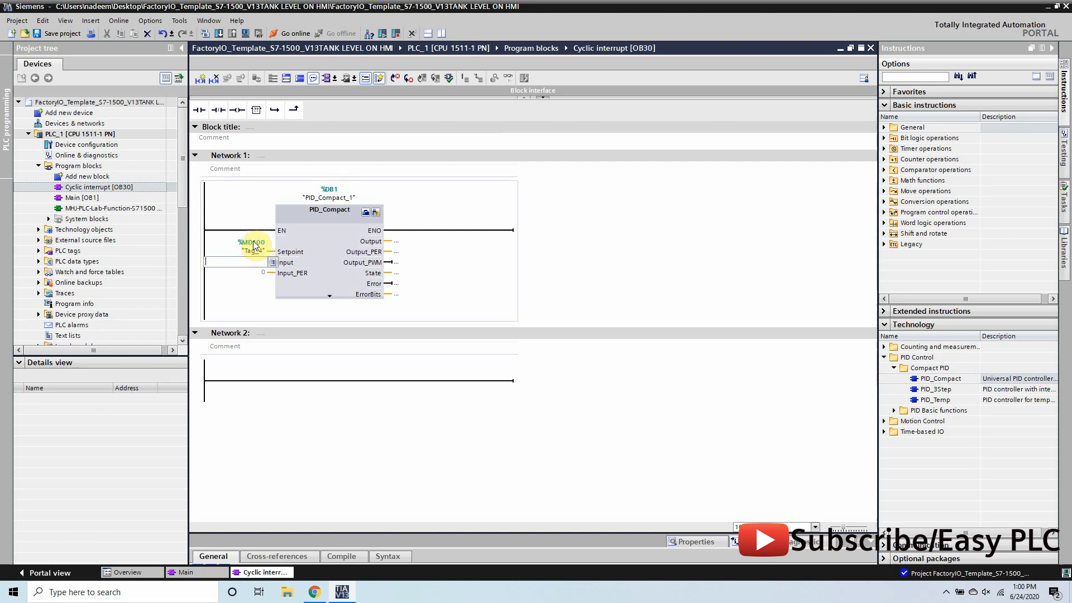
Rename the %MD100 setpoint tag to 'Tank Level Setpoint'
right_click(252, 251)
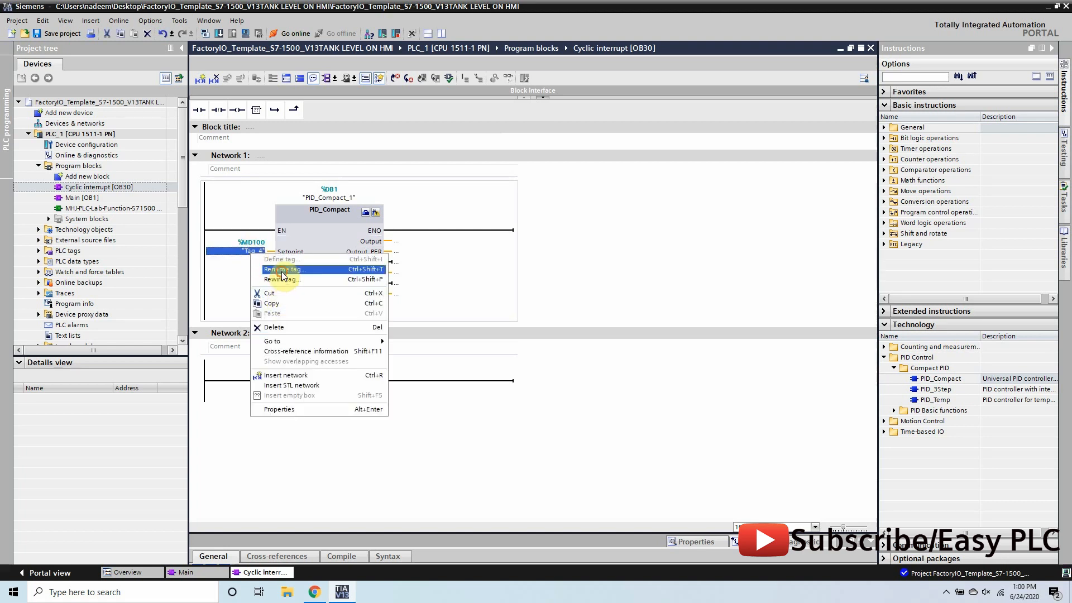
left_click(283, 268)
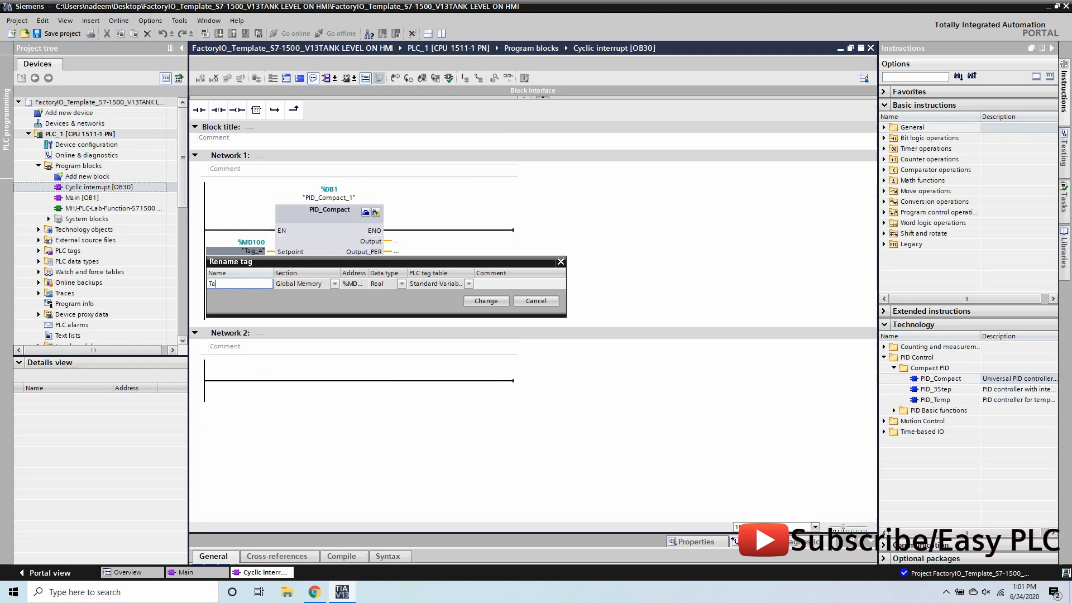
type("Tank Level")
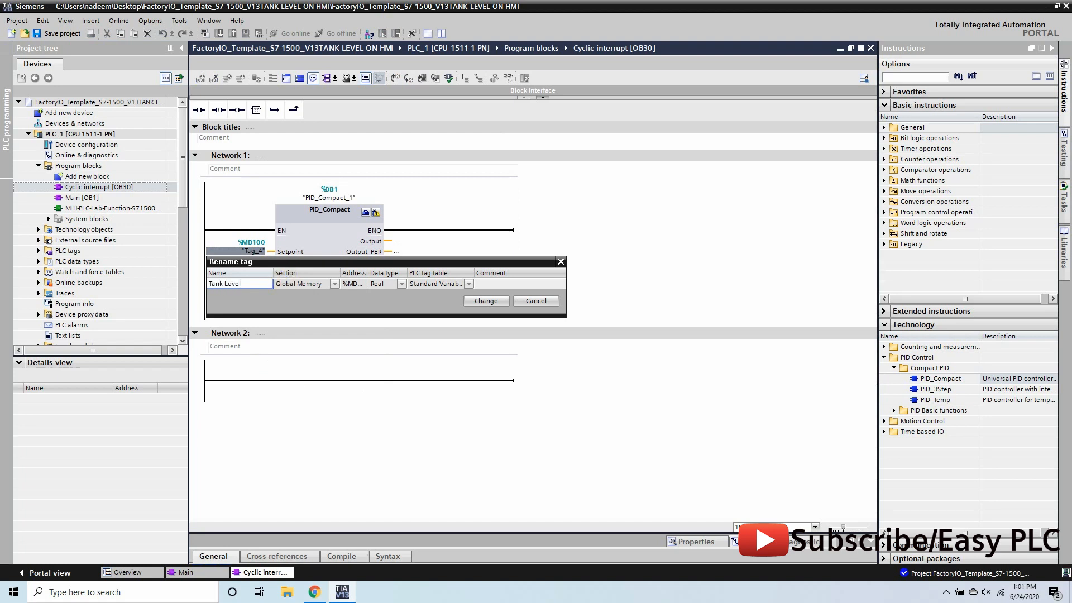
type("S")
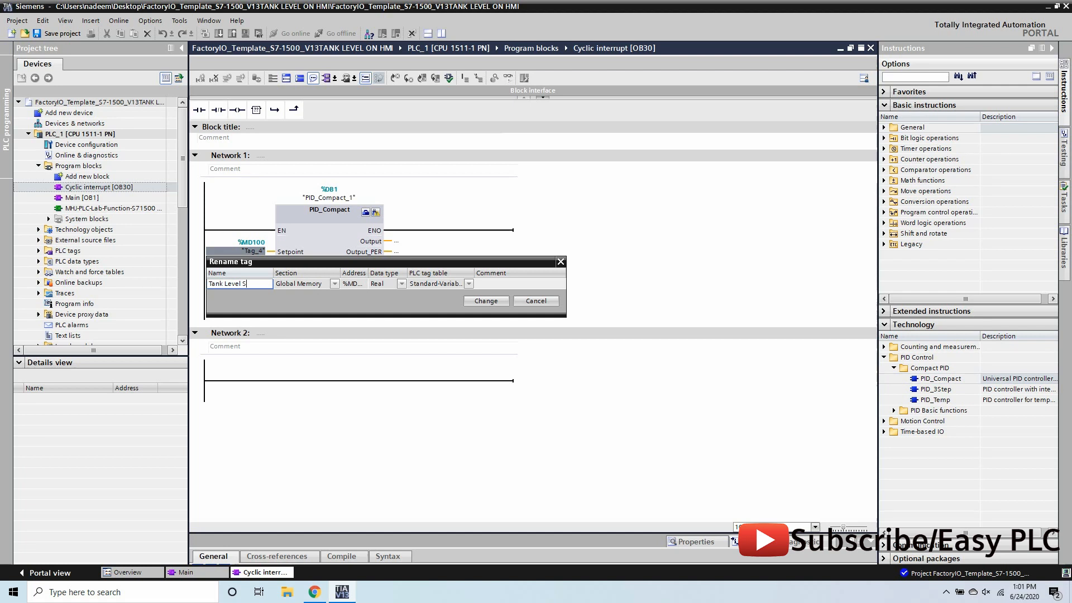
type("etpoint")
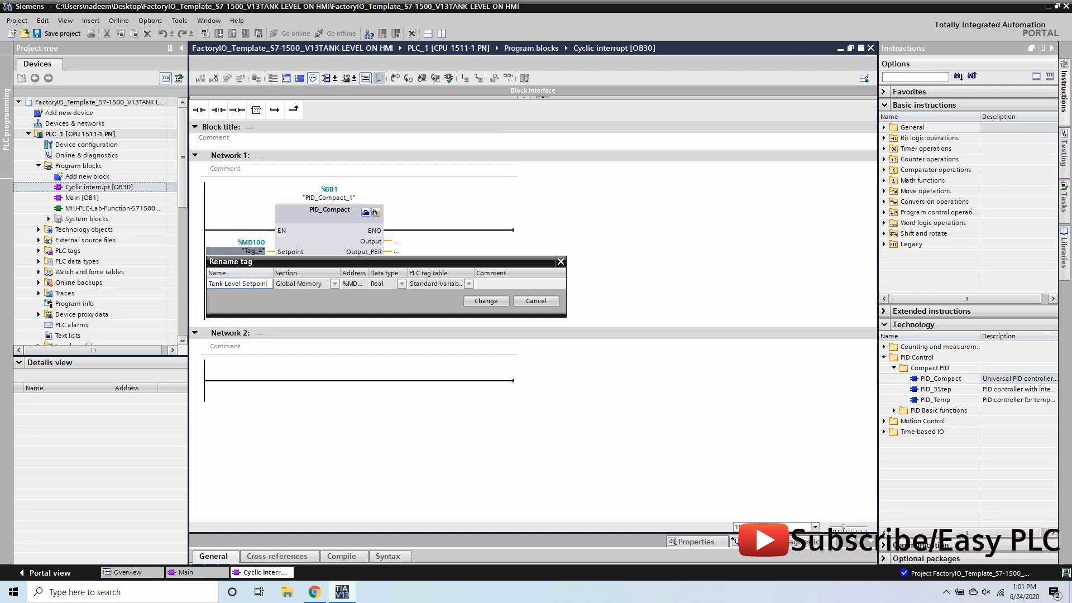
left_click(485, 301)
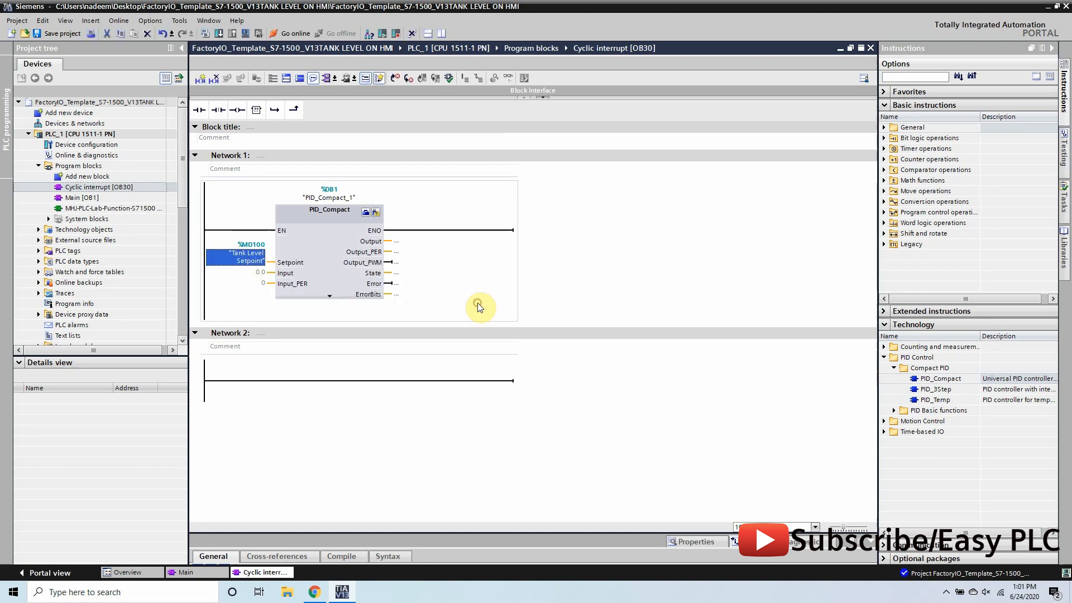
mouse_move(263, 284)
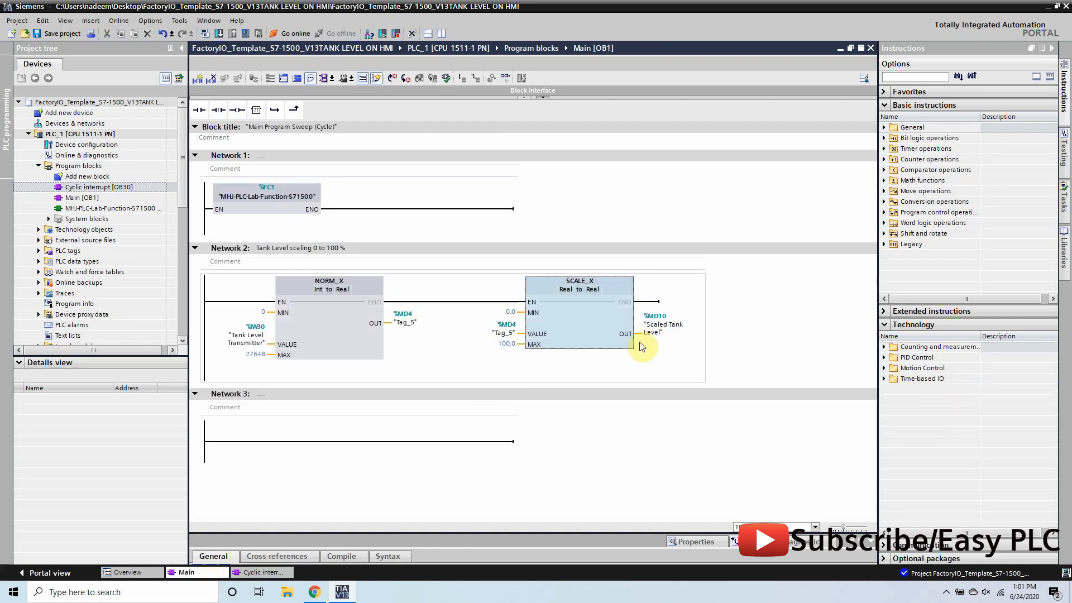
Paste the 'Scaled Tank Level' tag into the PID_Compact Input parameter
right_click(662, 329)
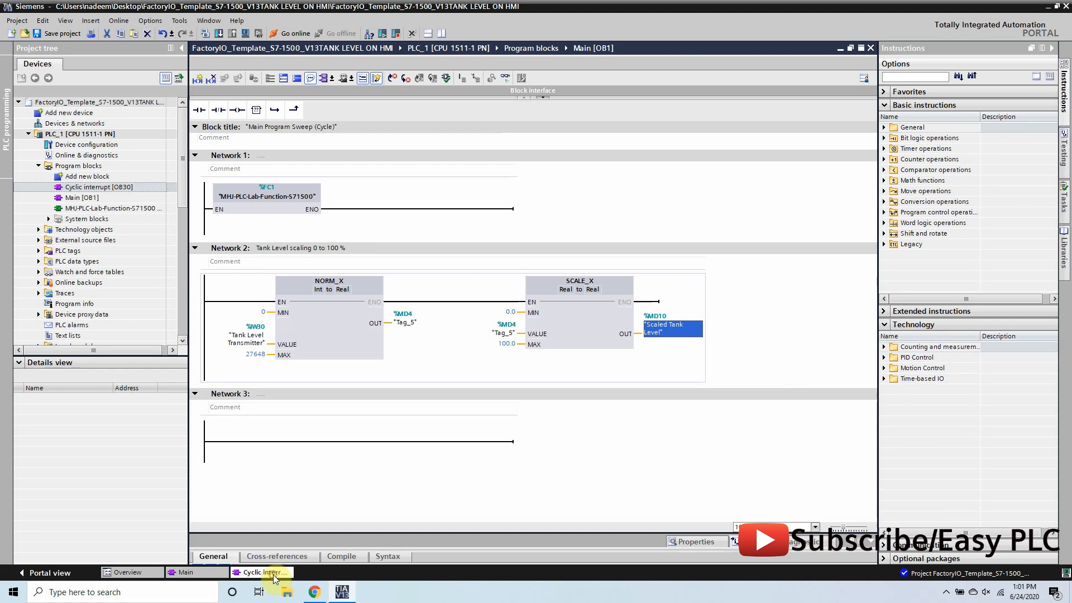
right_click(253, 274)
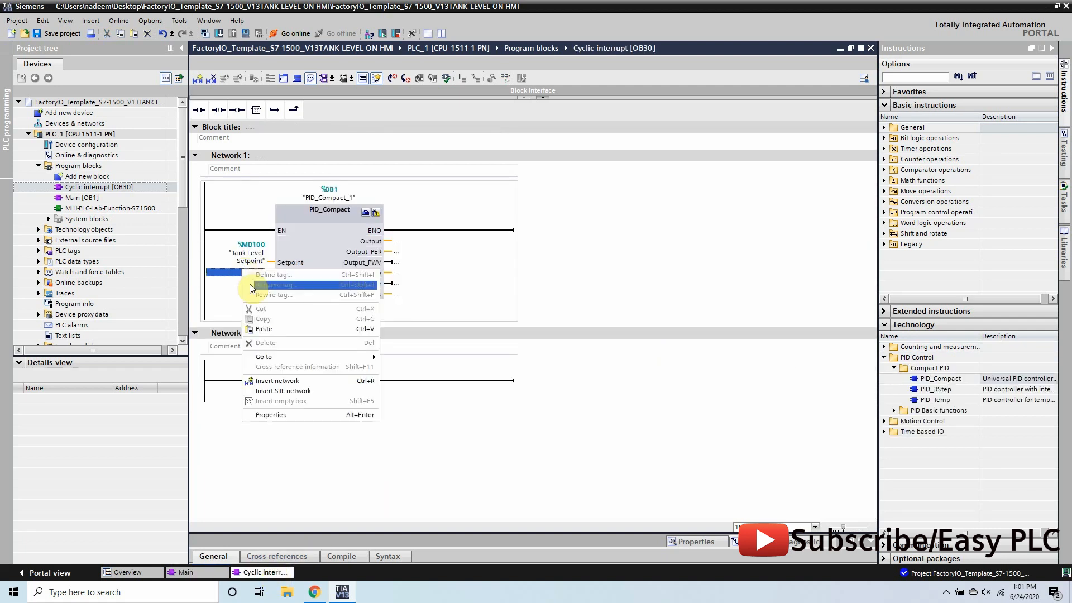
left_click(277, 381)
type("qw30")
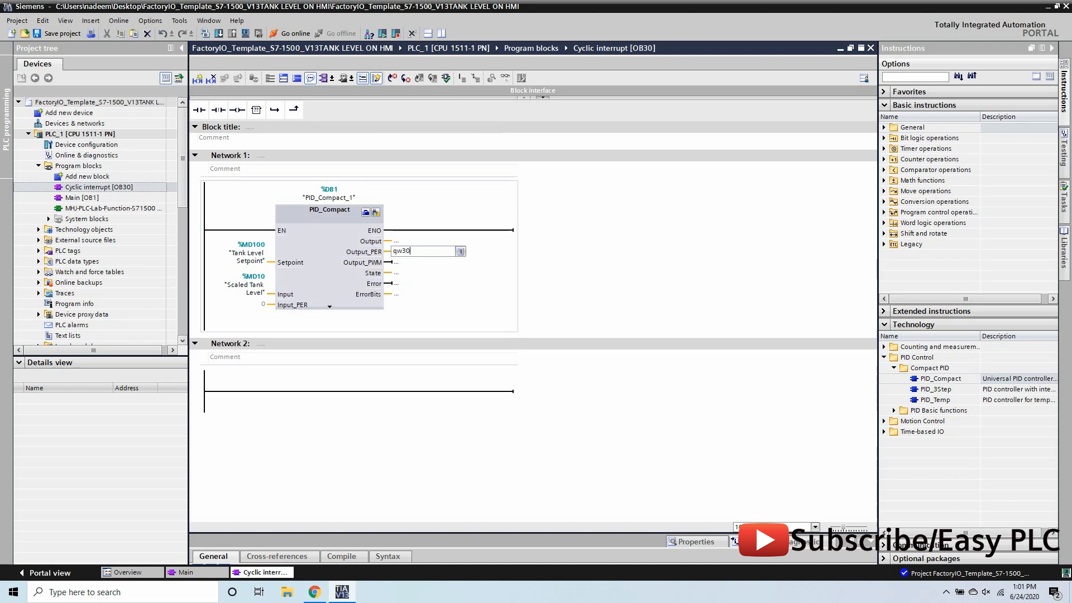
Rename output tag %QW30 to 'Actuator Value PID input'
right_click(405, 252)
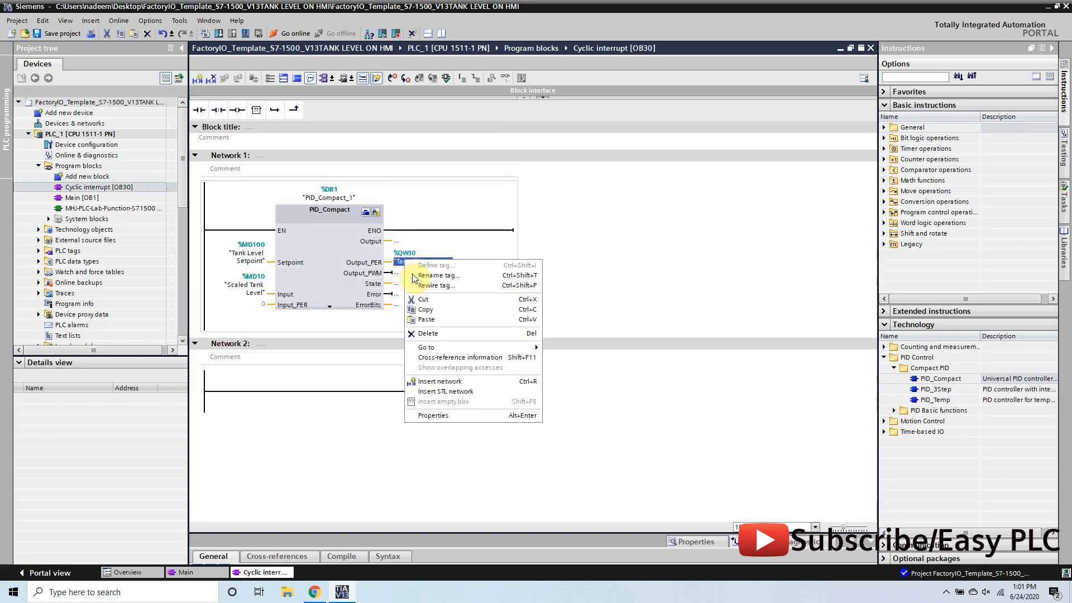
left_click(438, 275)
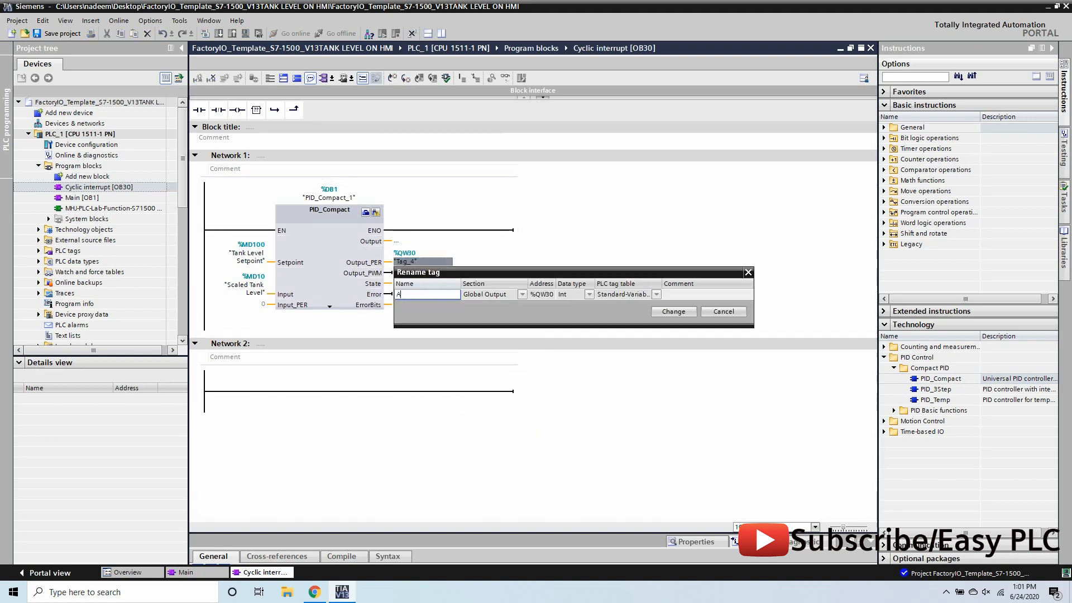
type("Actuator Val")
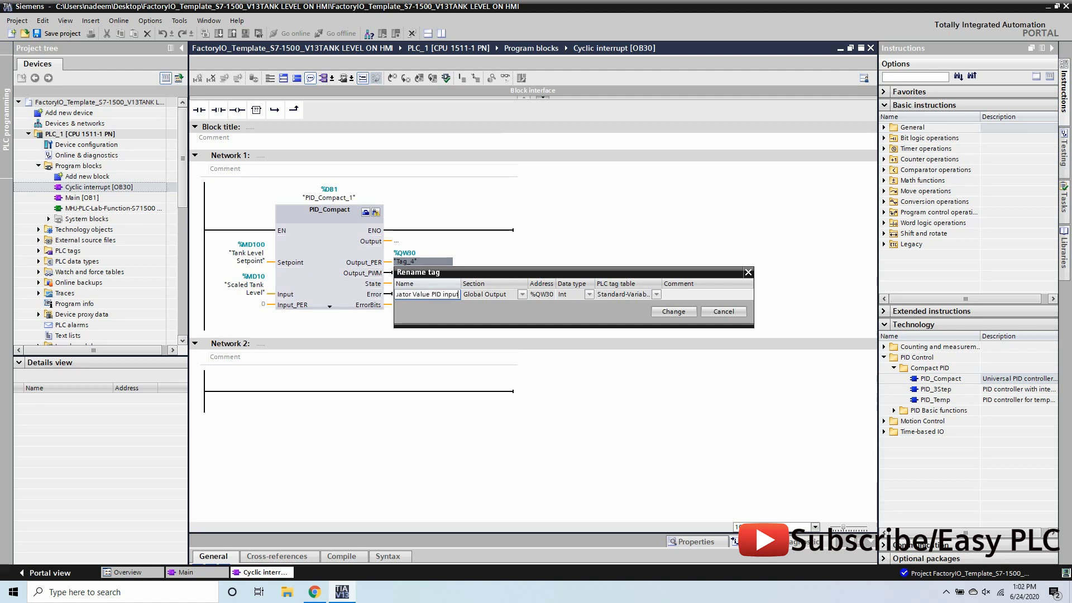
left_click(671, 311)
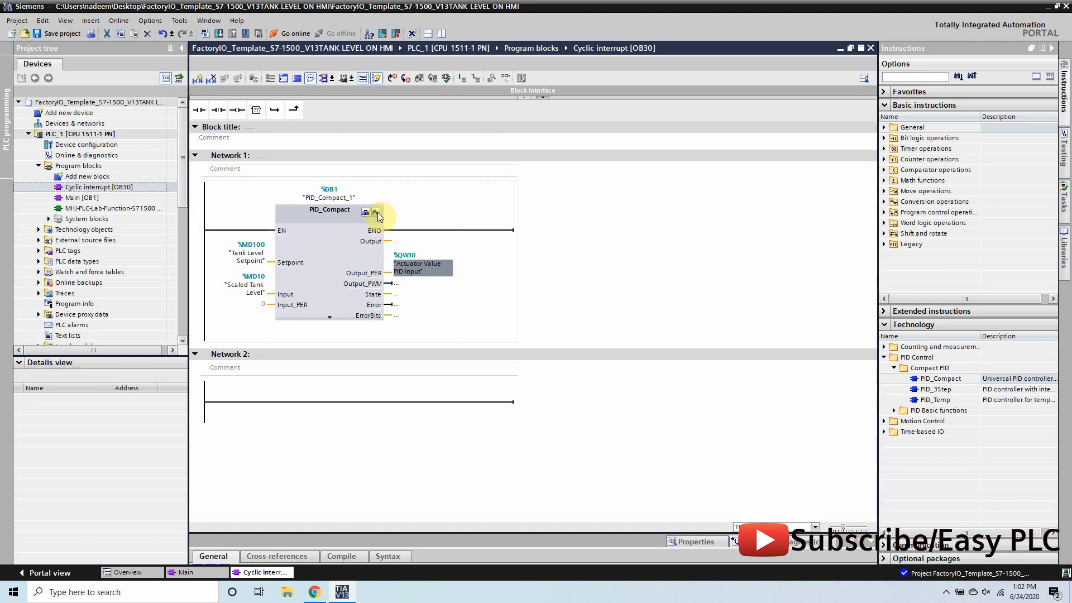
mouse_move(376, 212)
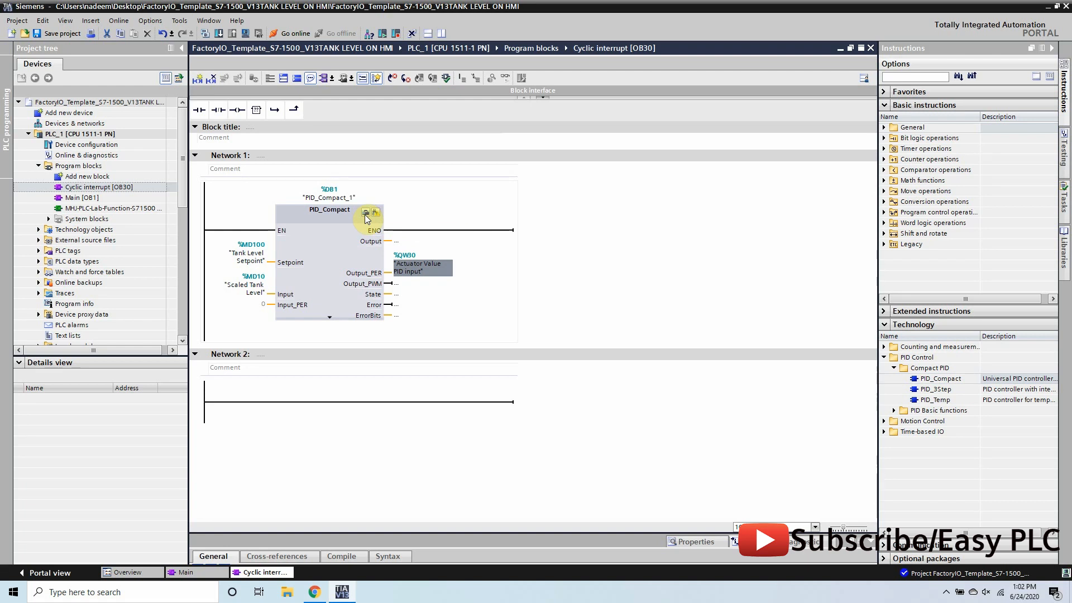
mouse_move(366, 212)
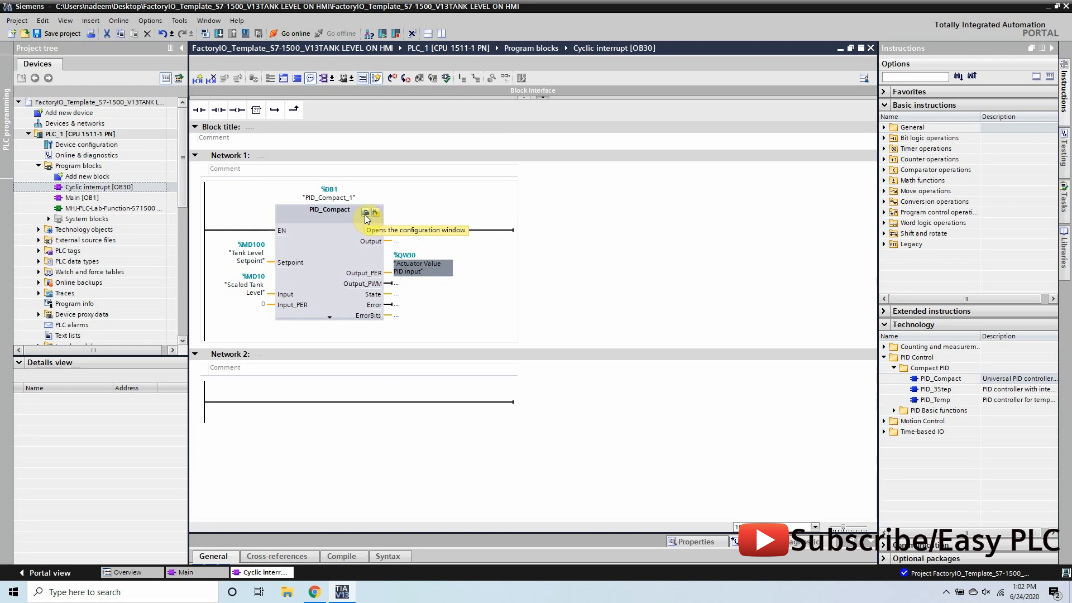
Set PID_Compact_1 to start in Automatic mode and take its process value from Input
left_click(366, 212)
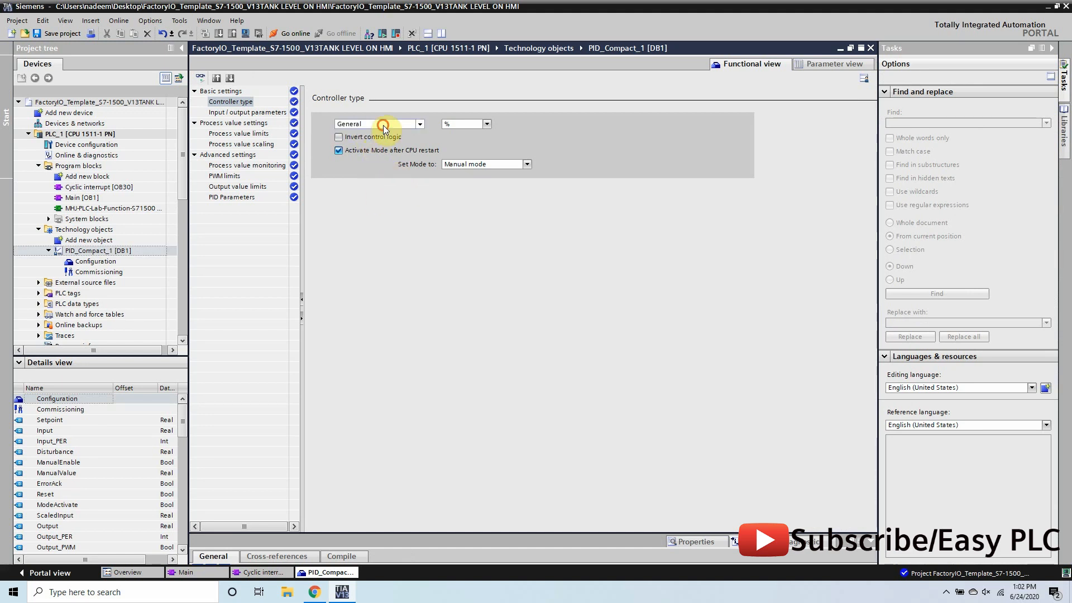
left_click(418, 124)
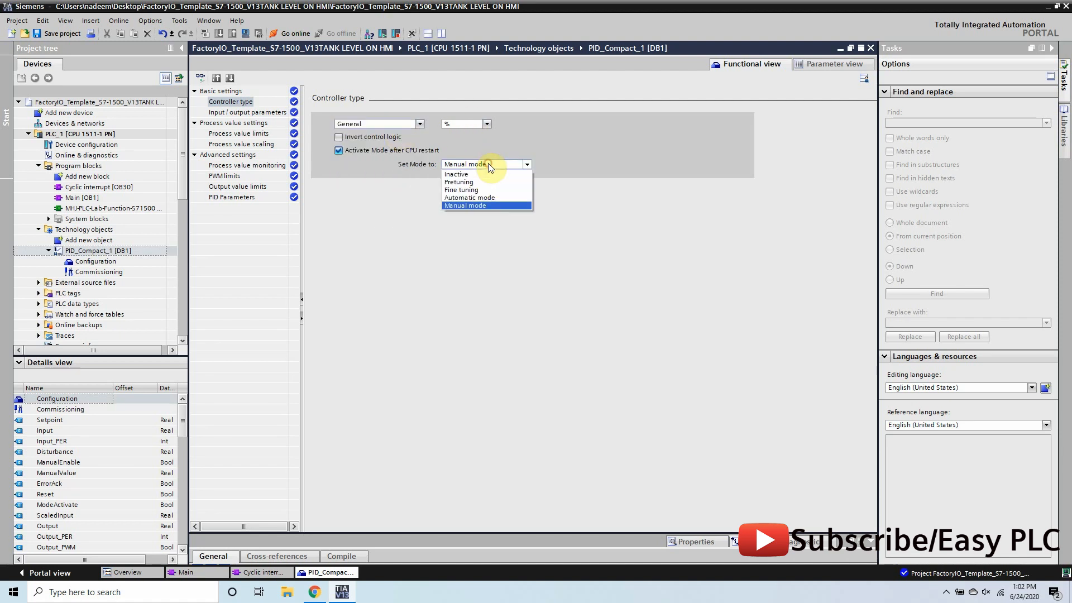
left_click(469, 198)
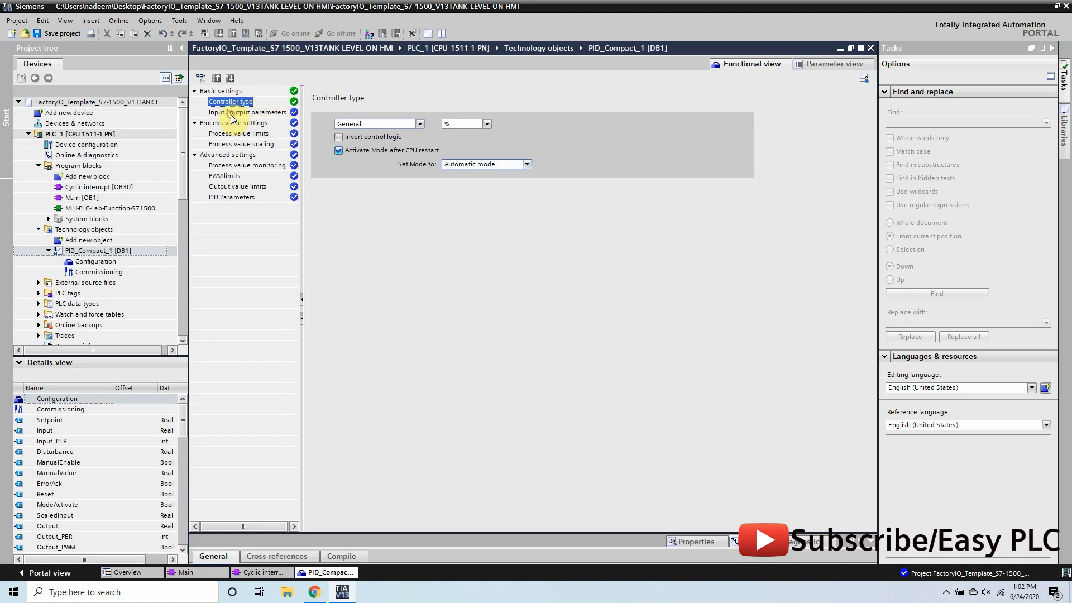
left_click(249, 112)
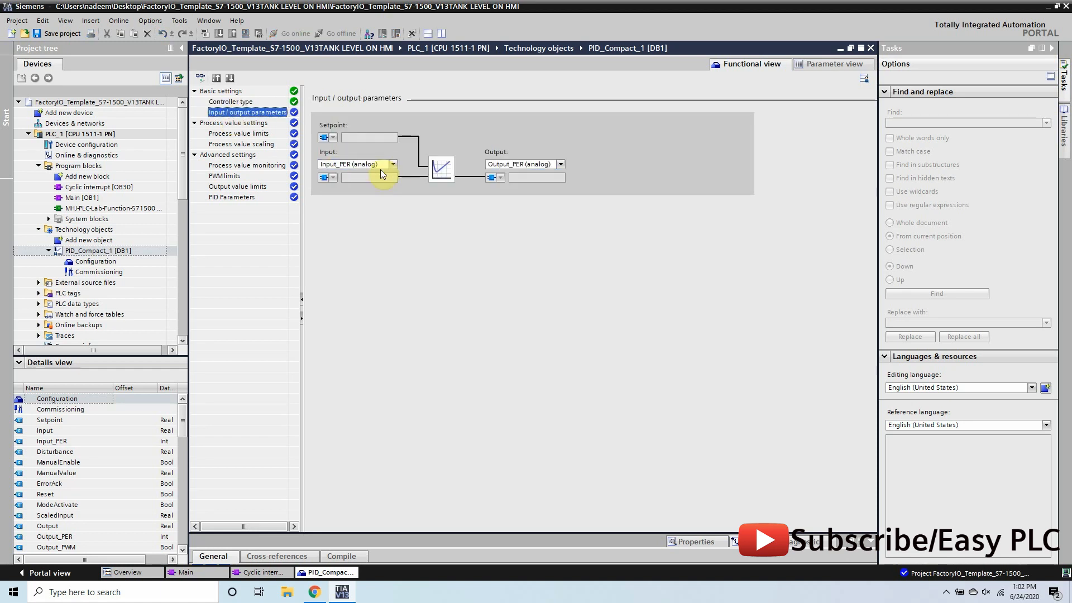
left_click(393, 165)
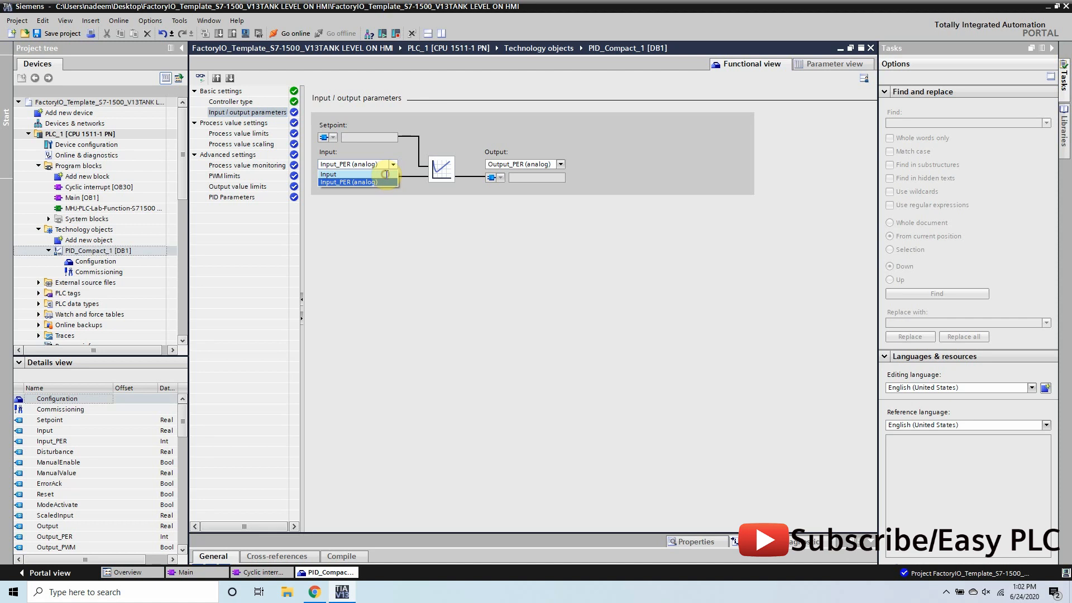
left_click(328, 174)
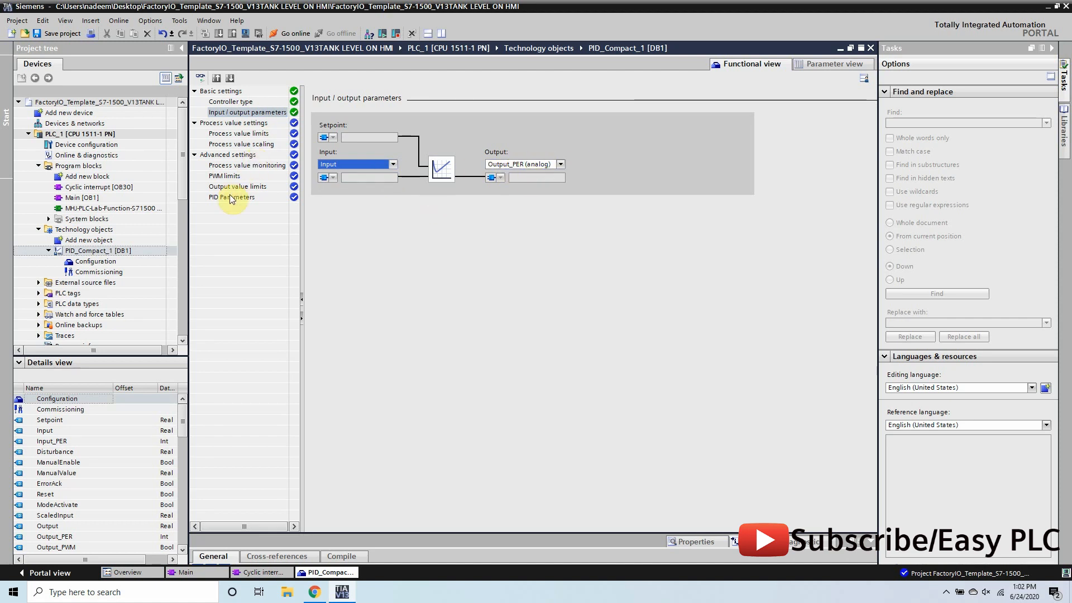
Enable manual PID parameters: gain 2.0, derivative 10.0 s, delay 0.1, weightings 0.8 and 0.0
left_click(236, 197)
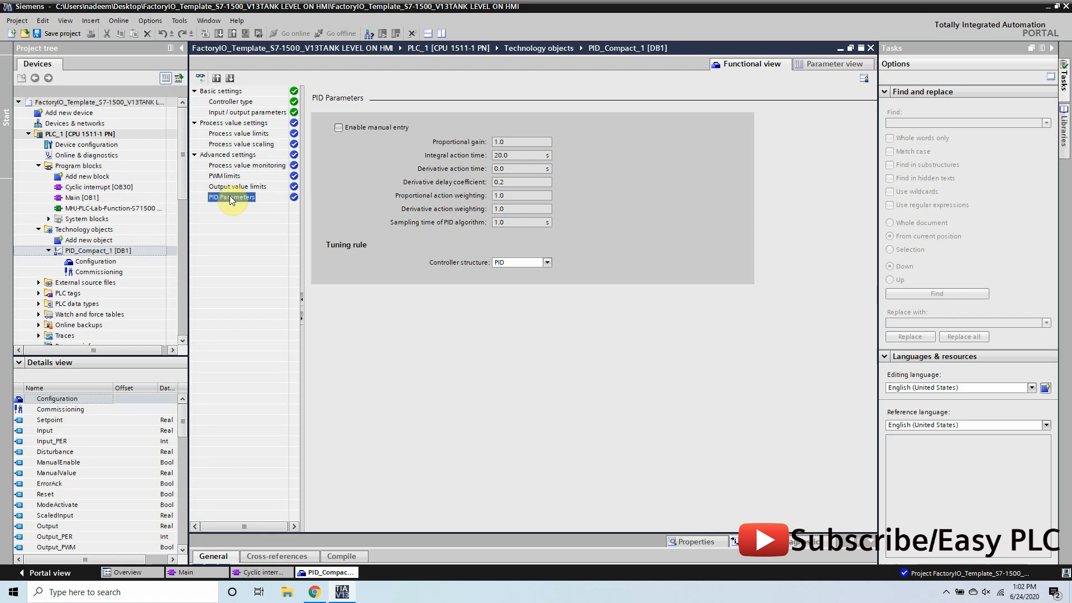
left_click(338, 127)
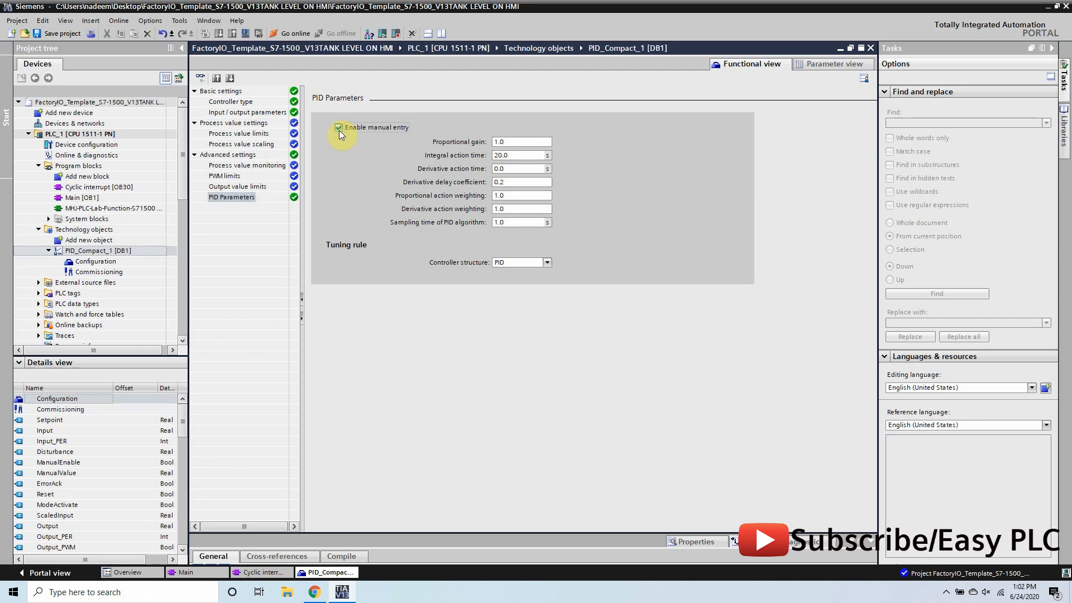
left_click(338, 128)
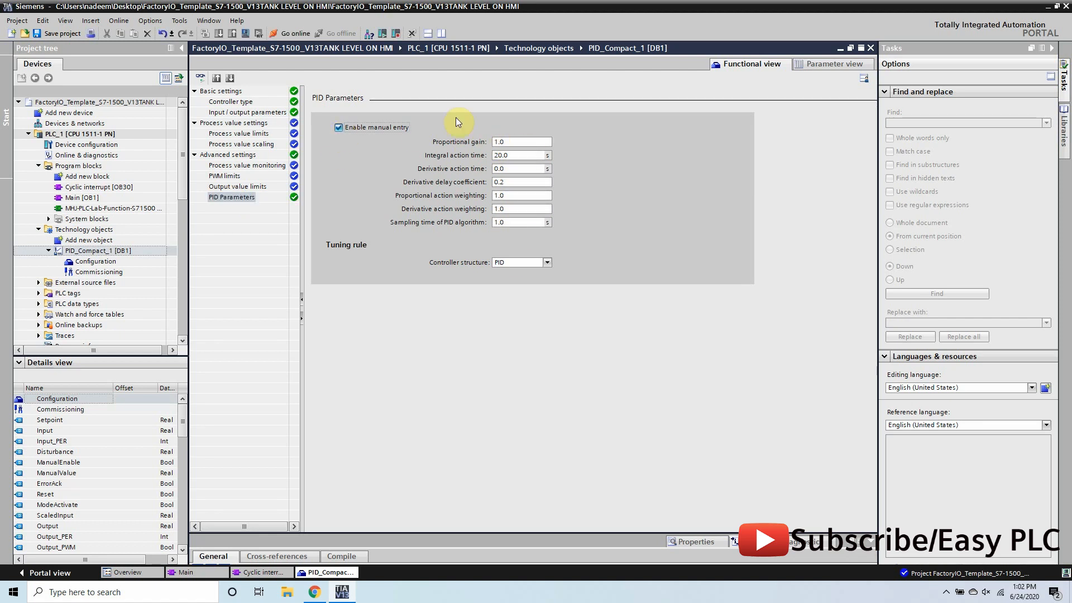
mouse_move(475, 269)
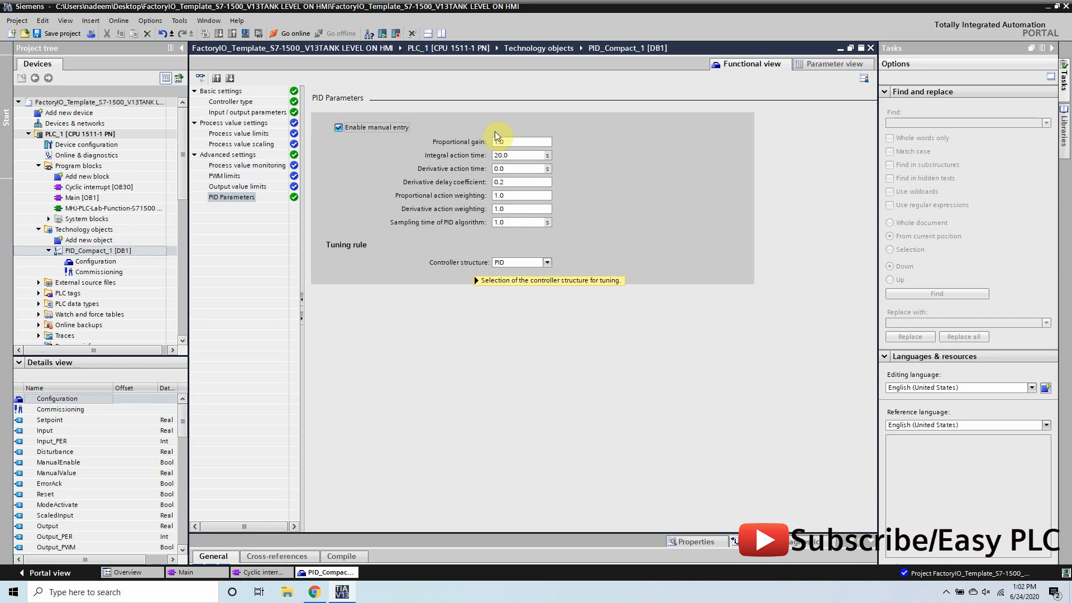
left_click(521, 141)
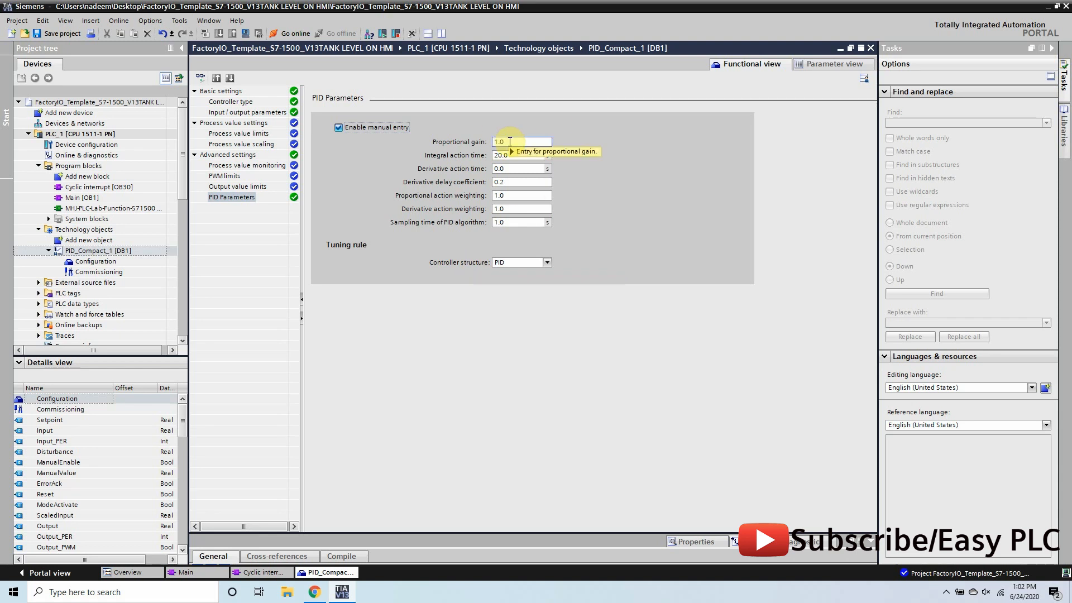
mouse_move(523, 141)
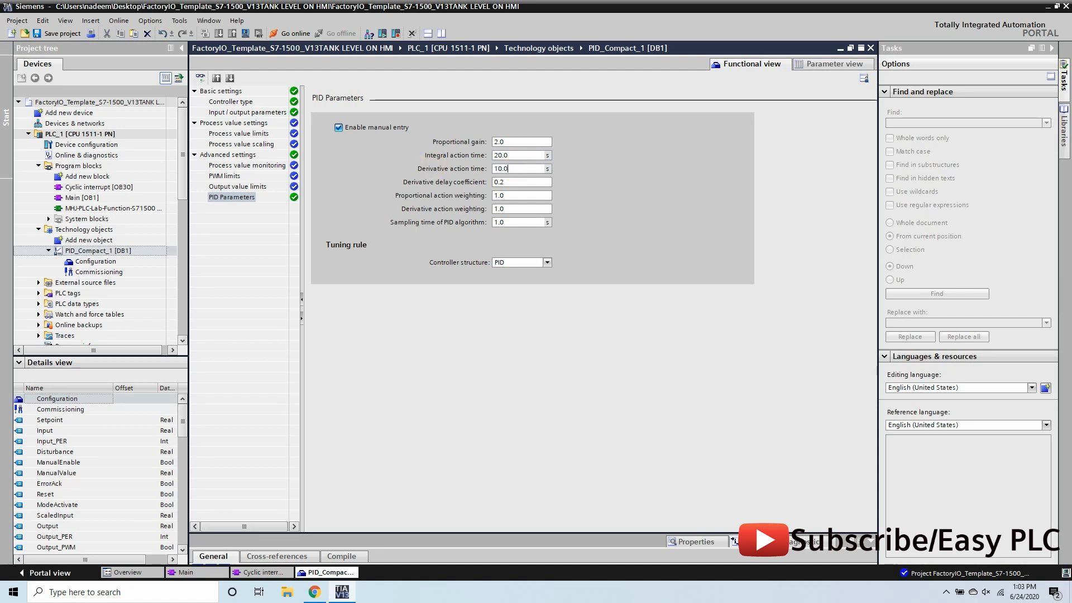
triple_click(518, 182)
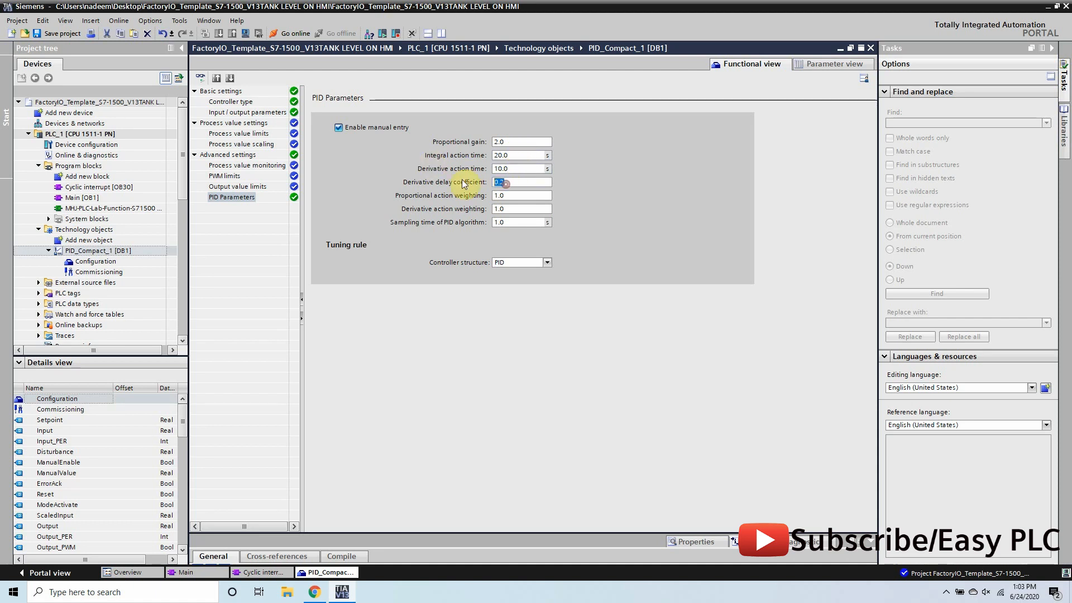
left_click(521, 194)
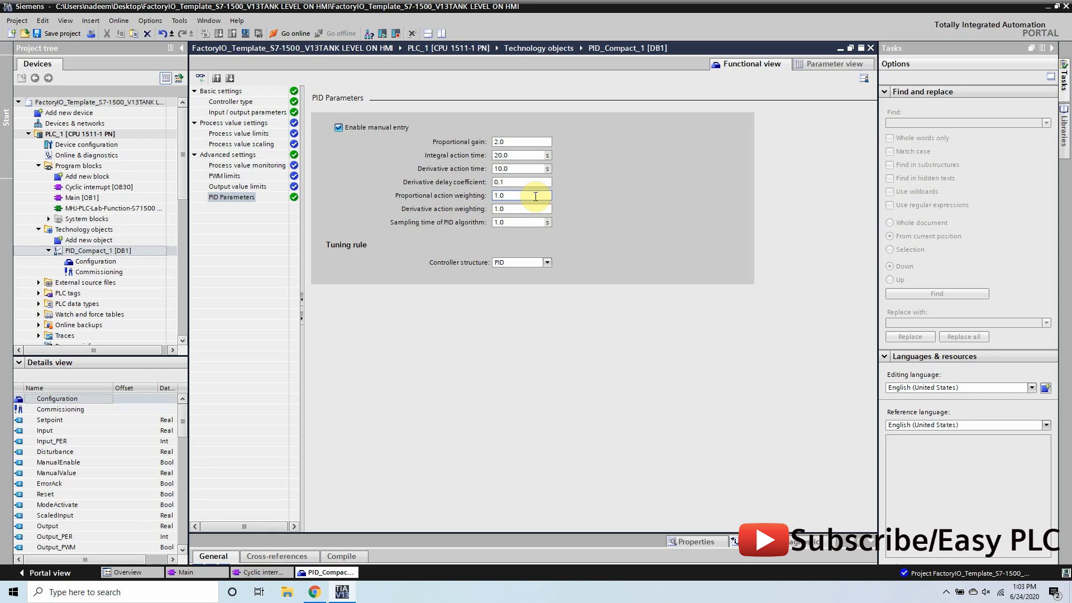
type("0.8")
left_click(522, 222)
type("0.100026")
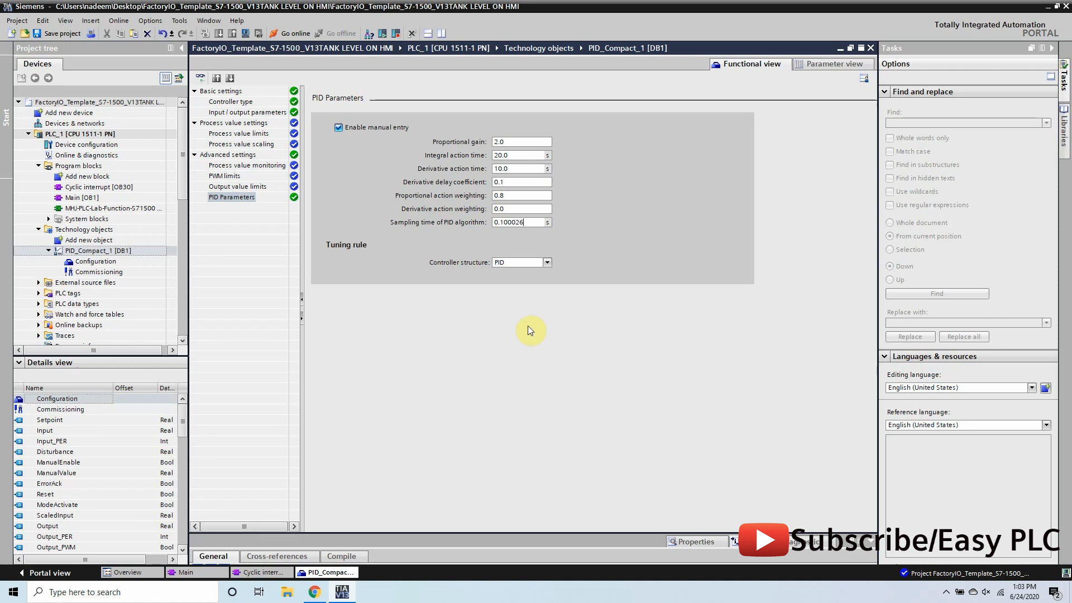
mouse_move(371, 139)
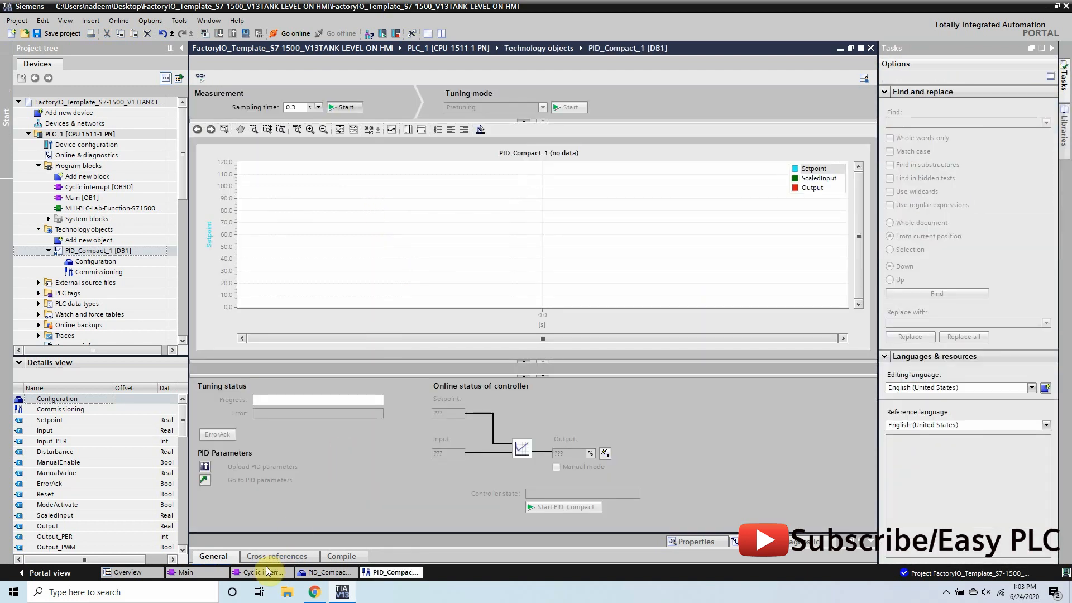
Download the OB30 program to the simulated PLC and start all modules
left_click(262, 572)
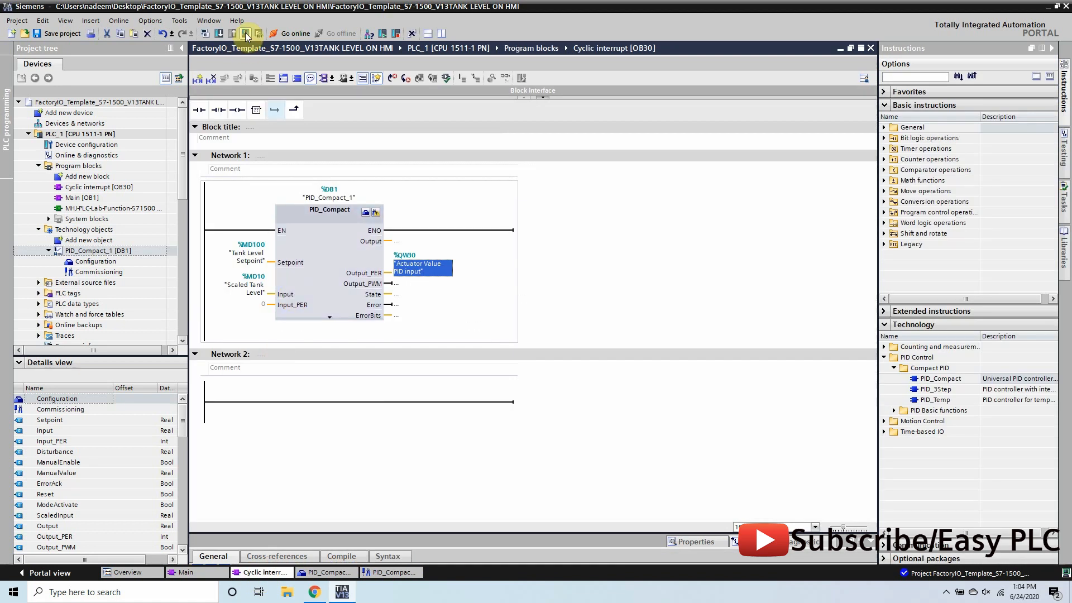
left_click(251, 33)
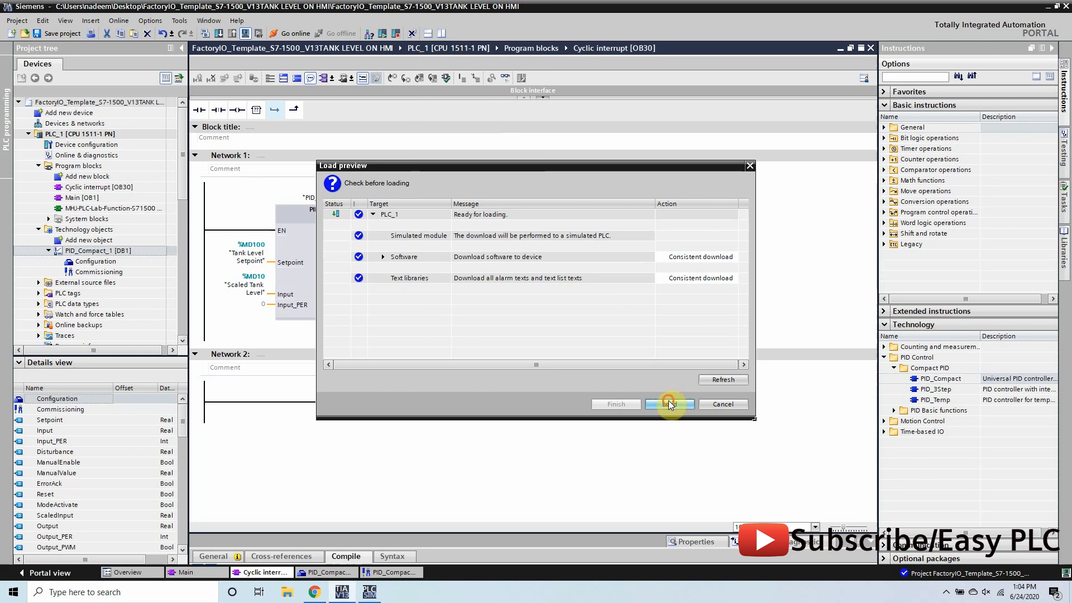
left_click(669, 403)
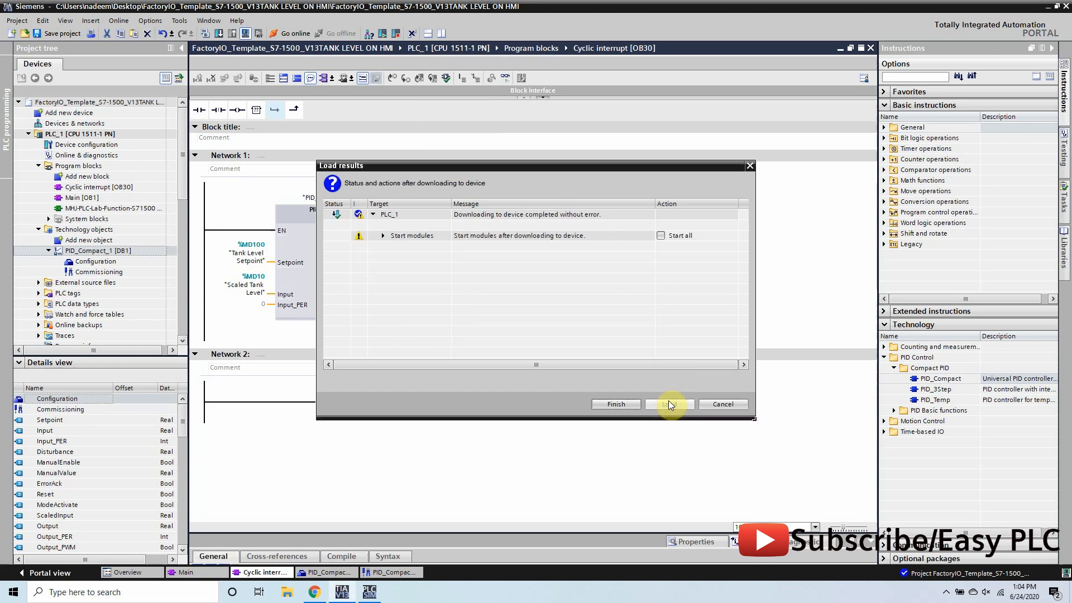
left_click(613, 404)
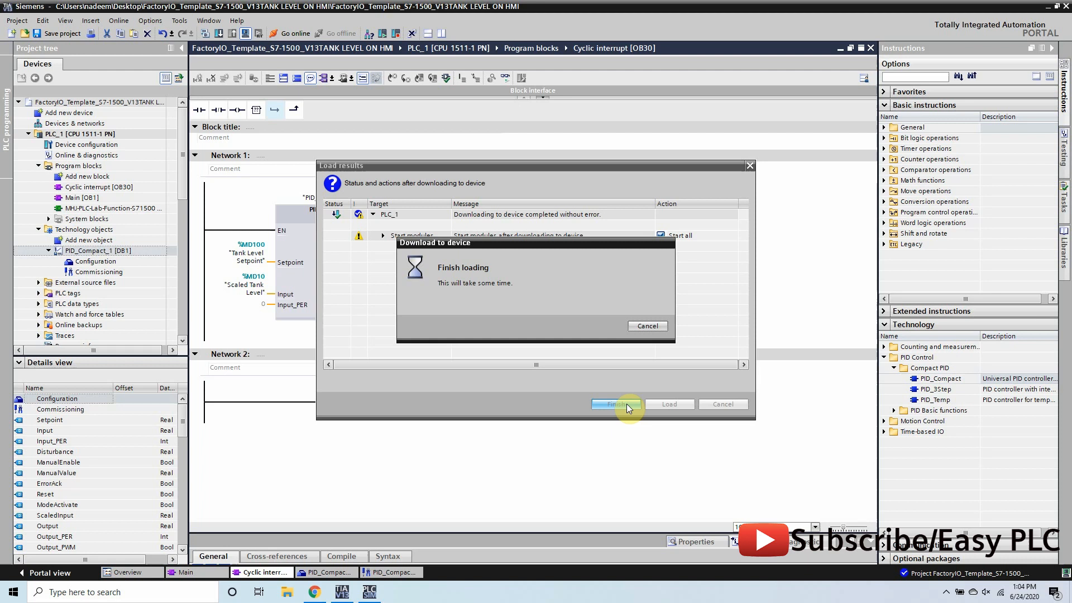
left_click(615, 405)
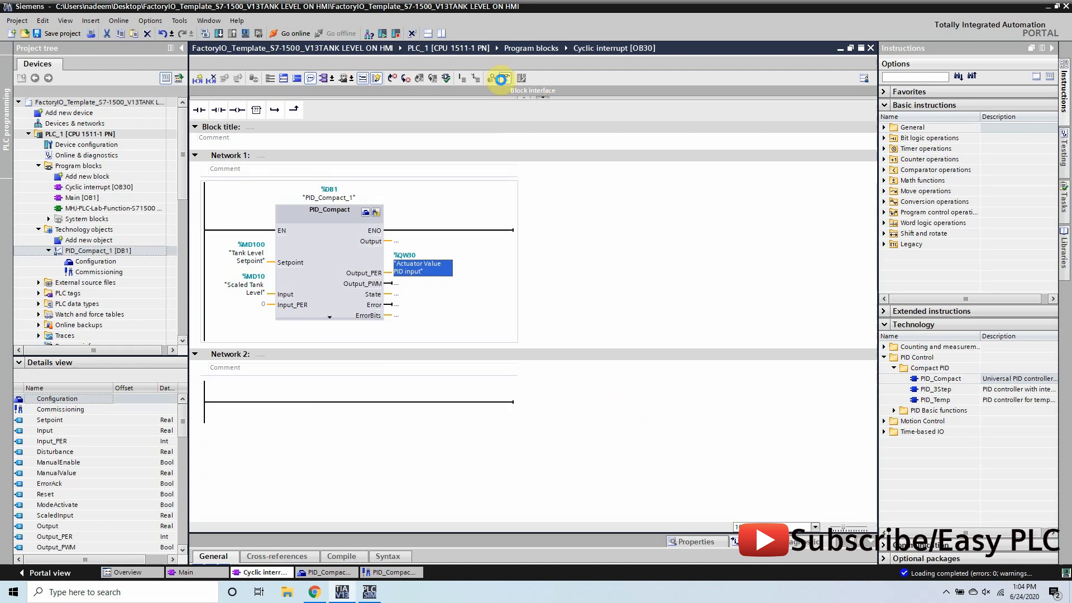
Monitor OB30 online on PLC_1 and launch Factory I/O from Windows search
left_click(295, 33)
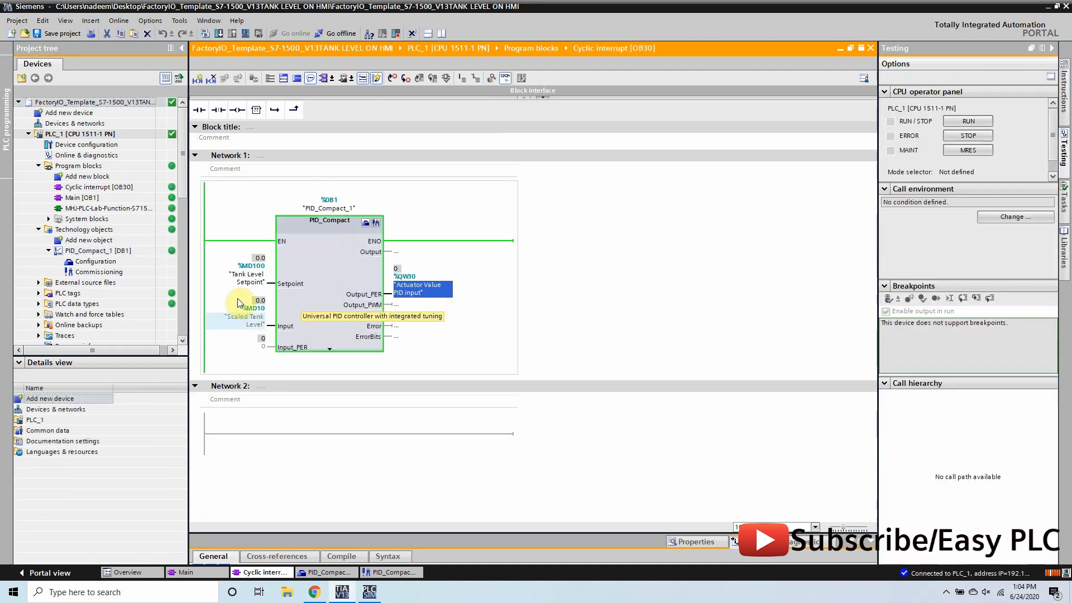
mouse_move(462, 302)
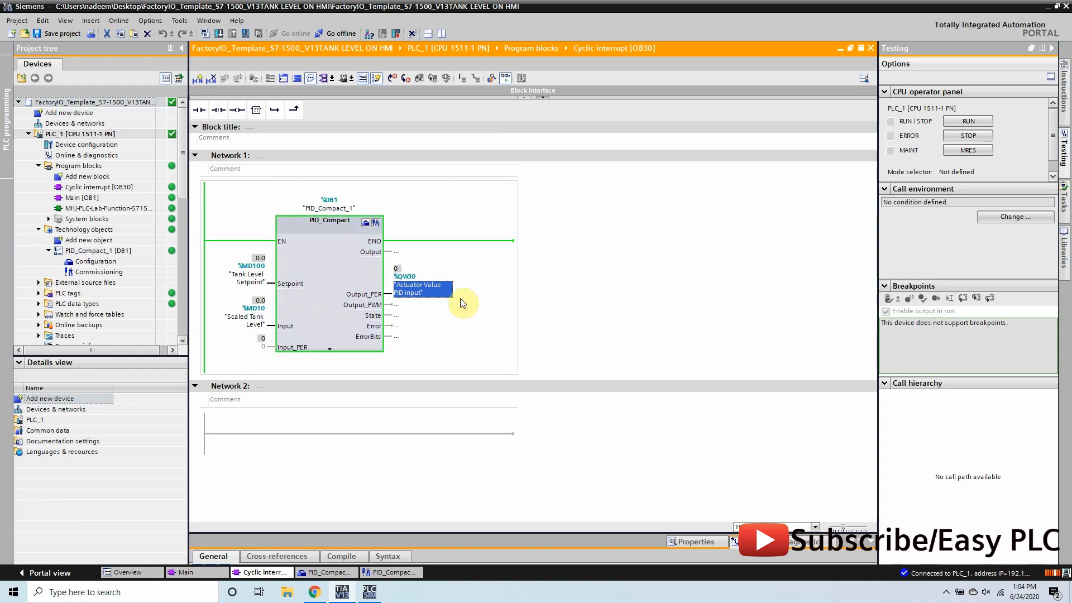
mouse_move(263, 266)
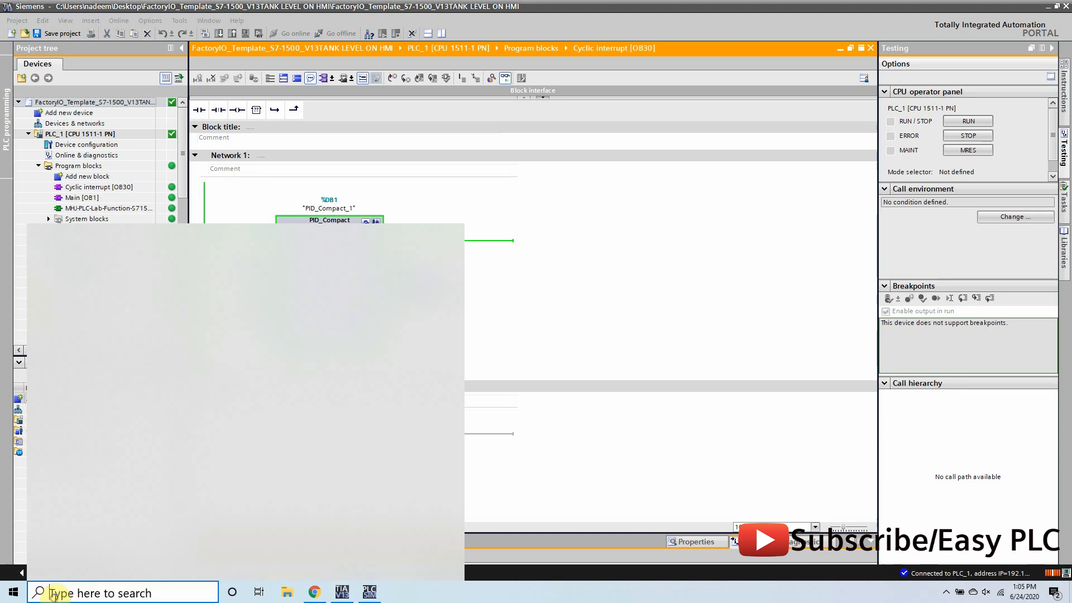
type("fa")
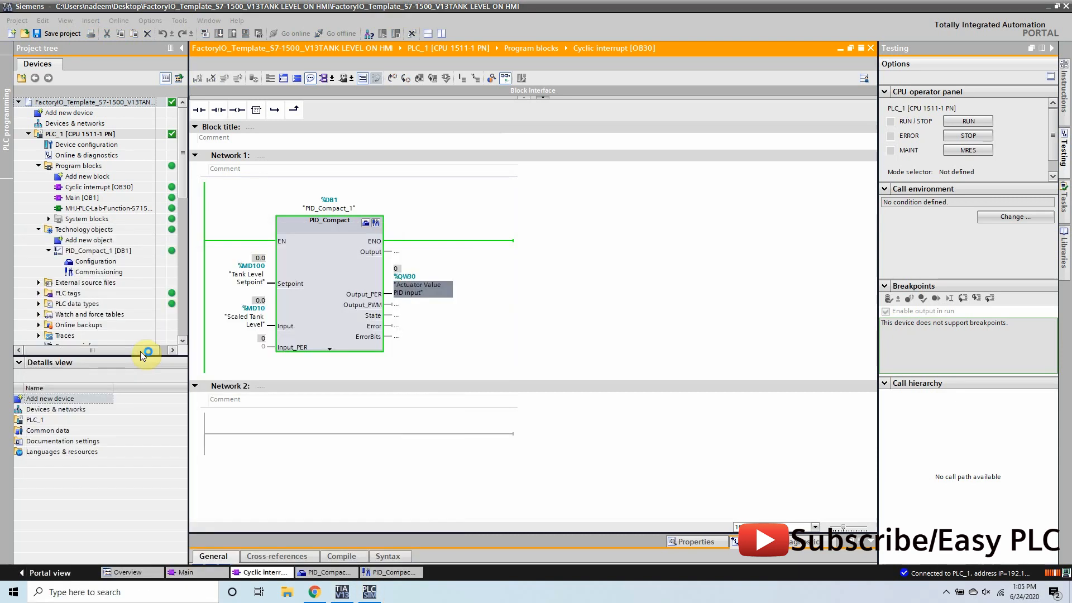
left_click(397, 592)
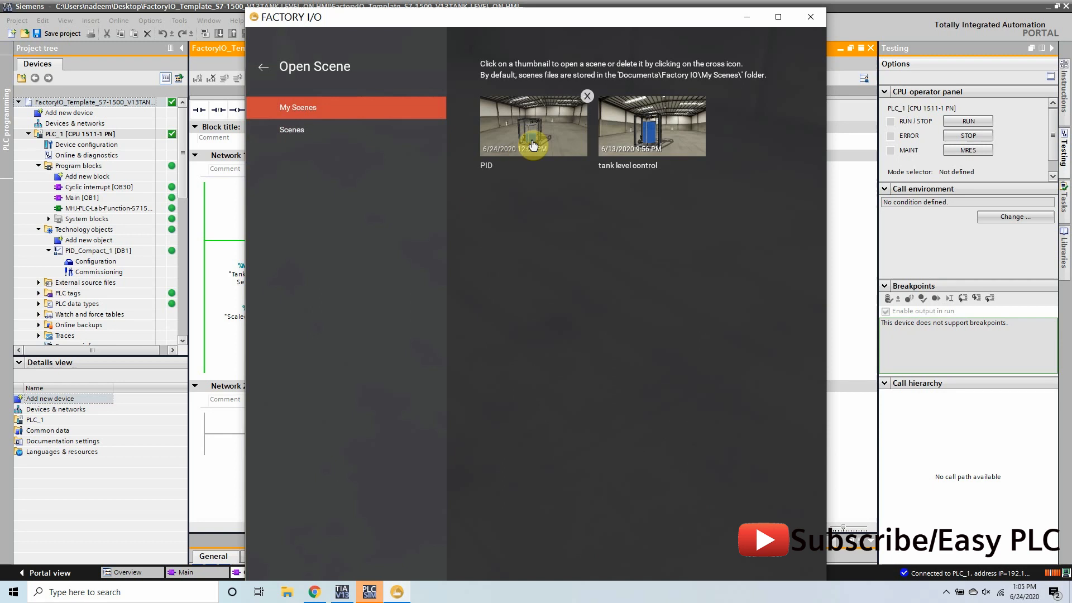
Review Factory I/O driver mappings (Level Meter IW30, Fill Valve QW30) and the PLCSIM configuration
left_click(650, 127)
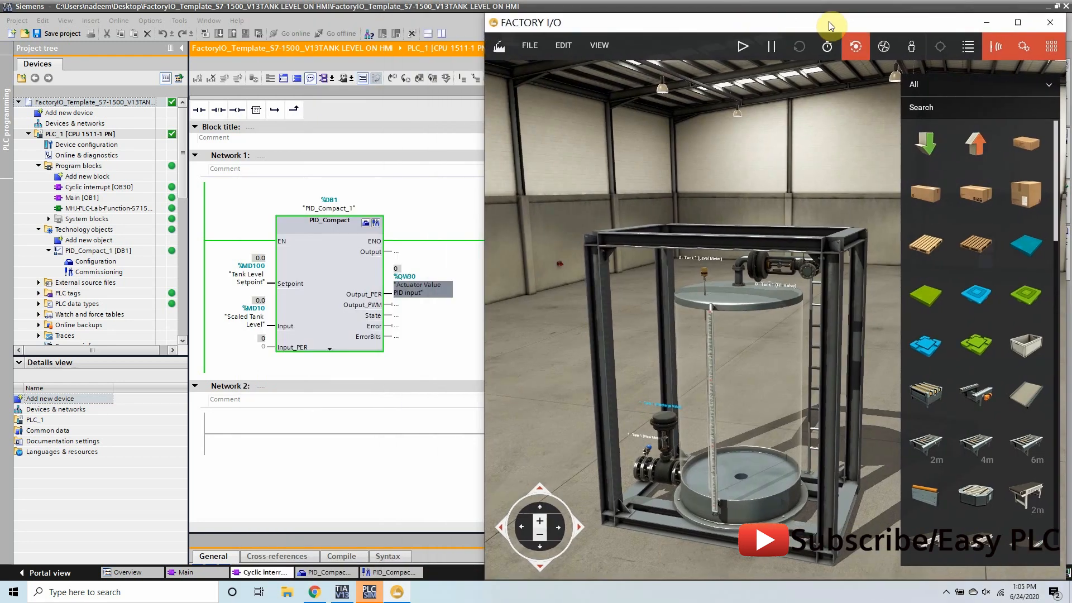
left_click(530, 45)
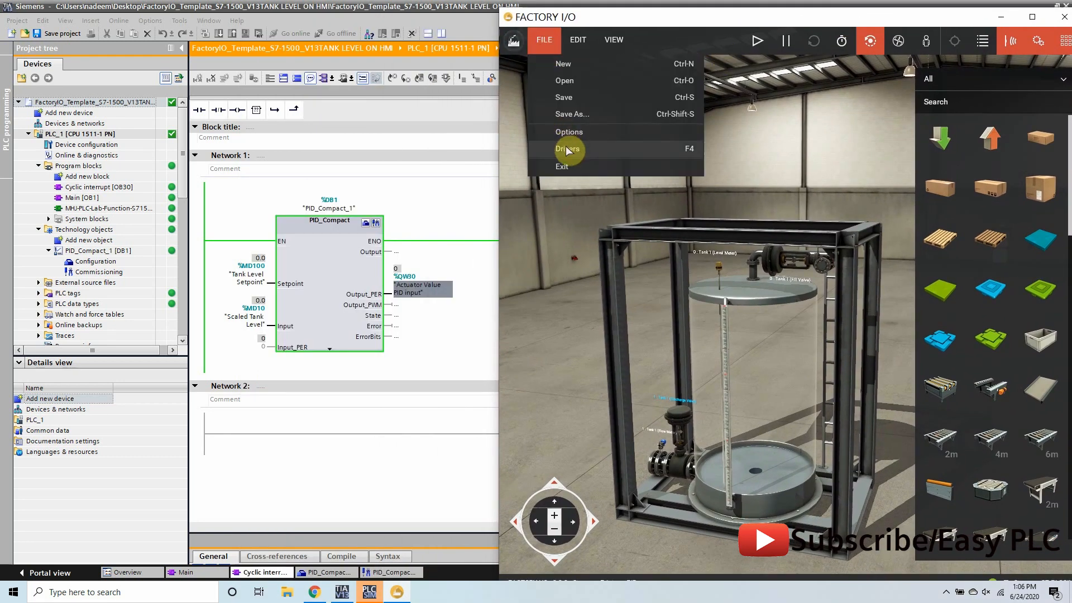
left_click(568, 149)
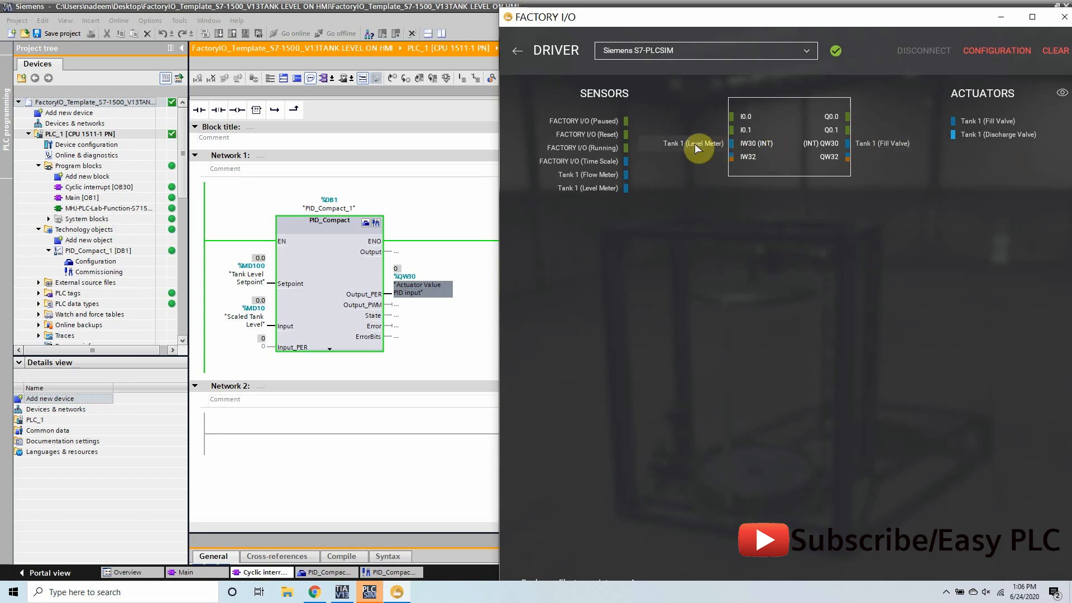
mouse_move(697, 149)
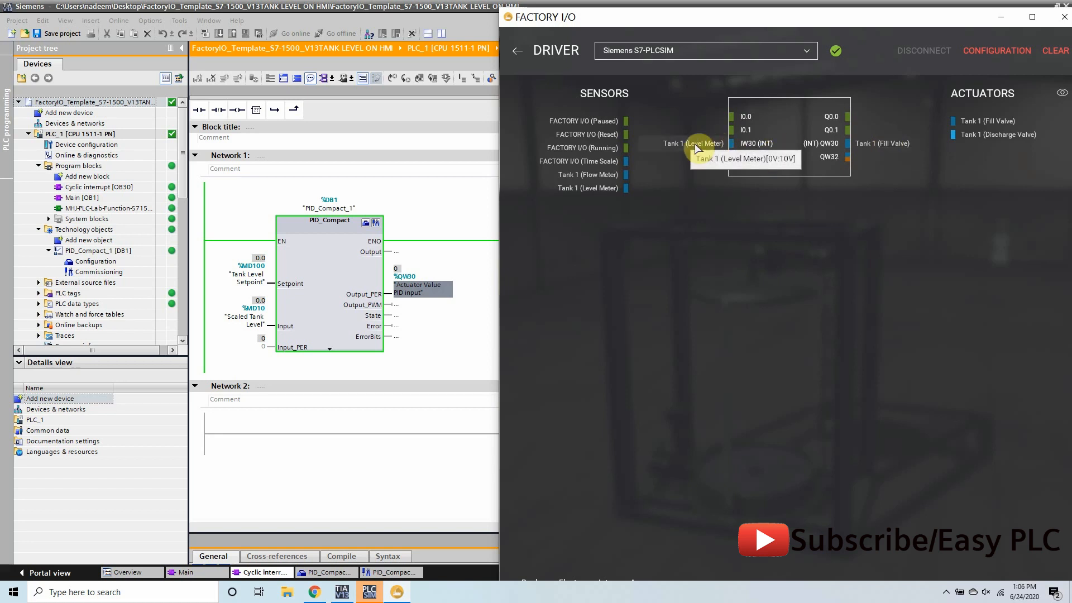
mouse_move(707, 147)
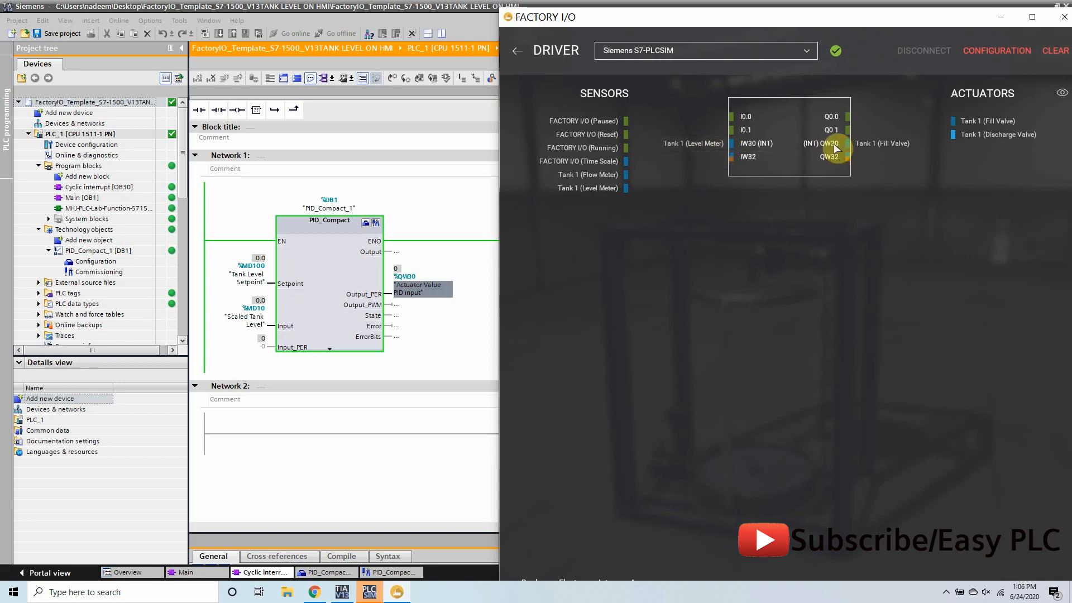
mouse_move(896, 125)
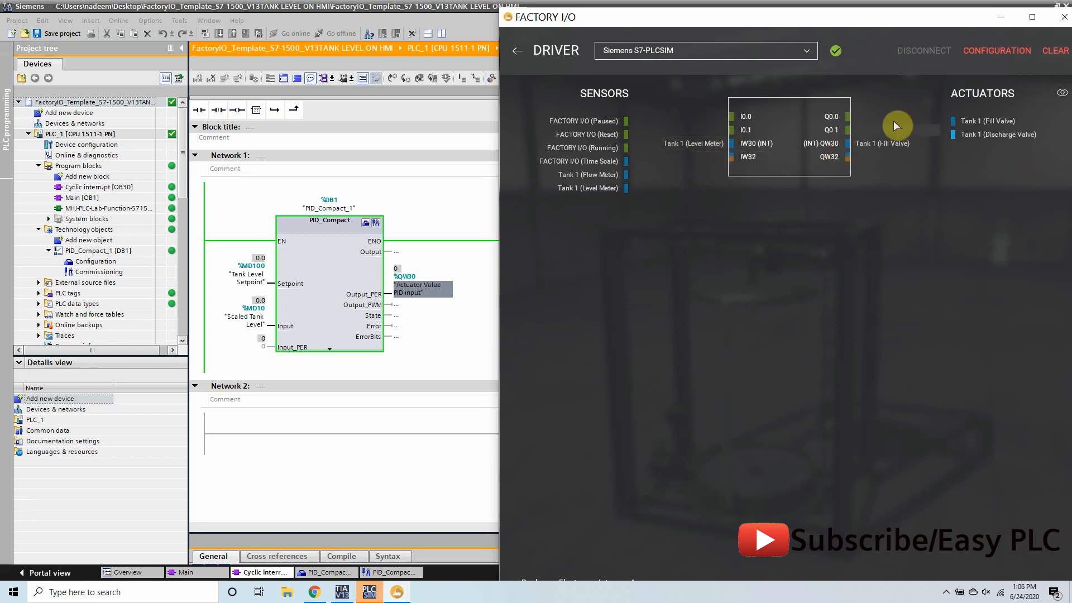
mouse_move(985, 55)
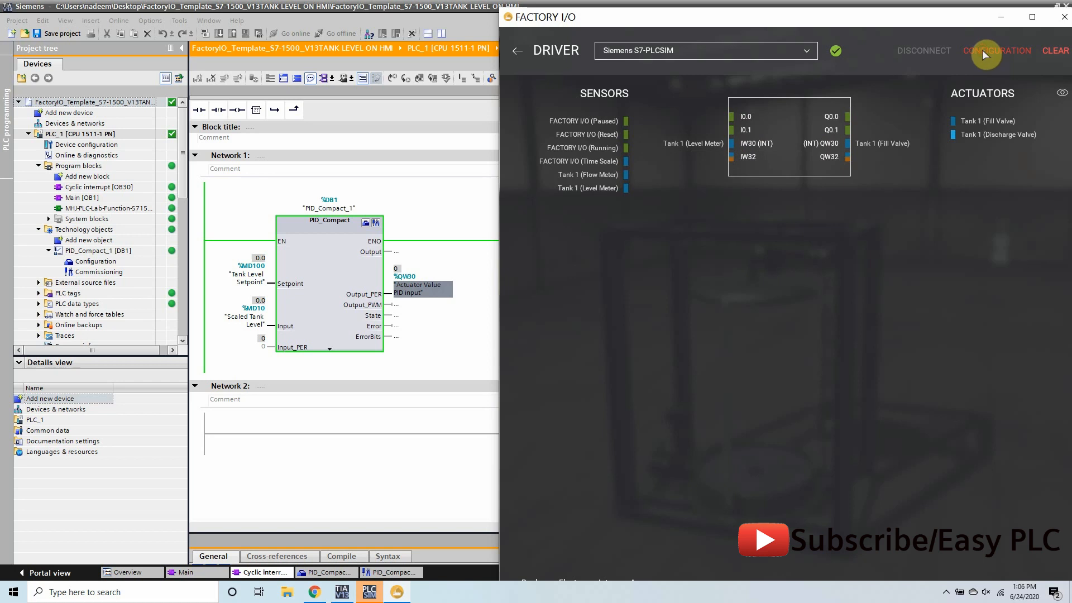
left_click(995, 50)
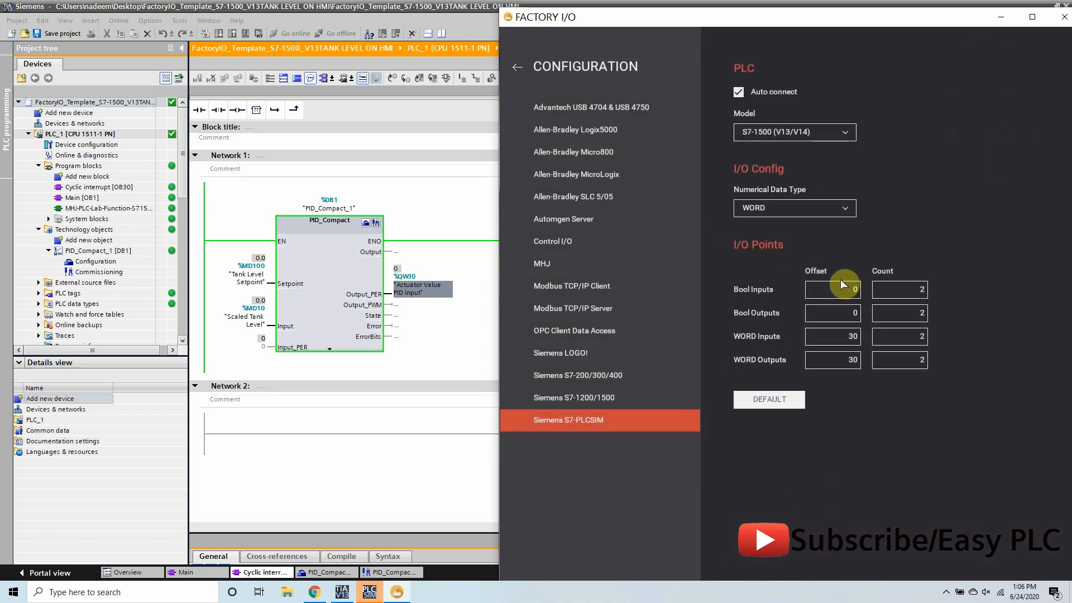
mouse_move(797, 215)
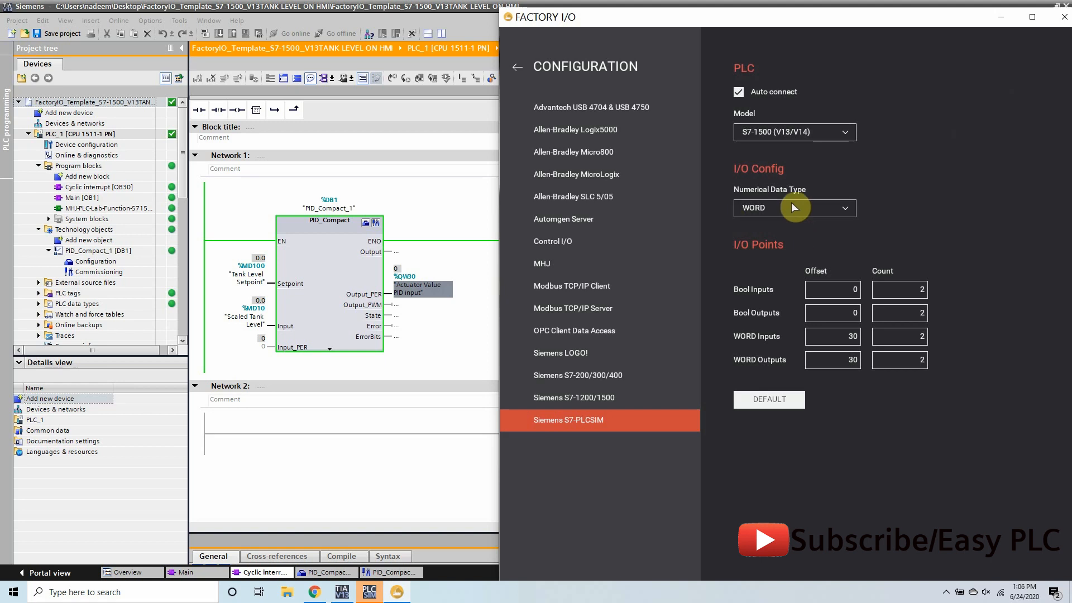
mouse_move(830, 338)
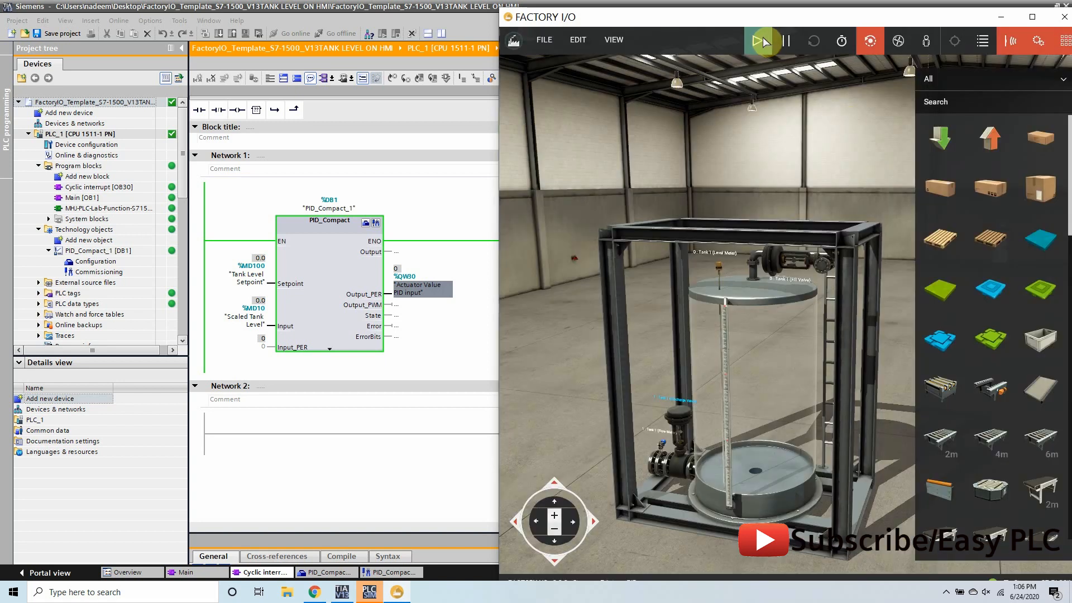
Run the Factory I/O tank simulation and bring PID_Compact commissioning forward
left_click(761, 40)
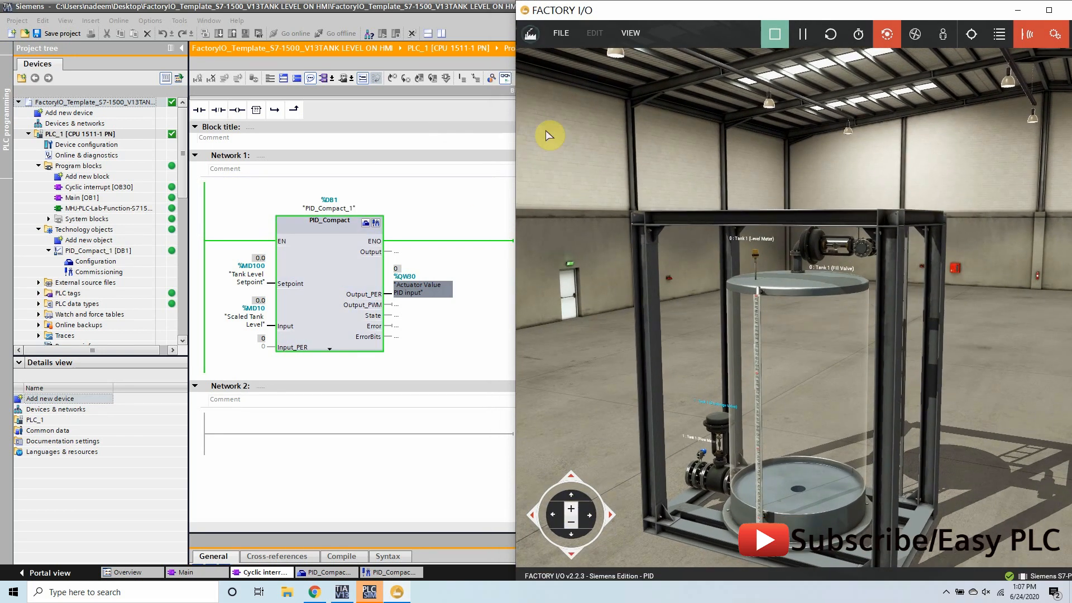
left_click(390, 573)
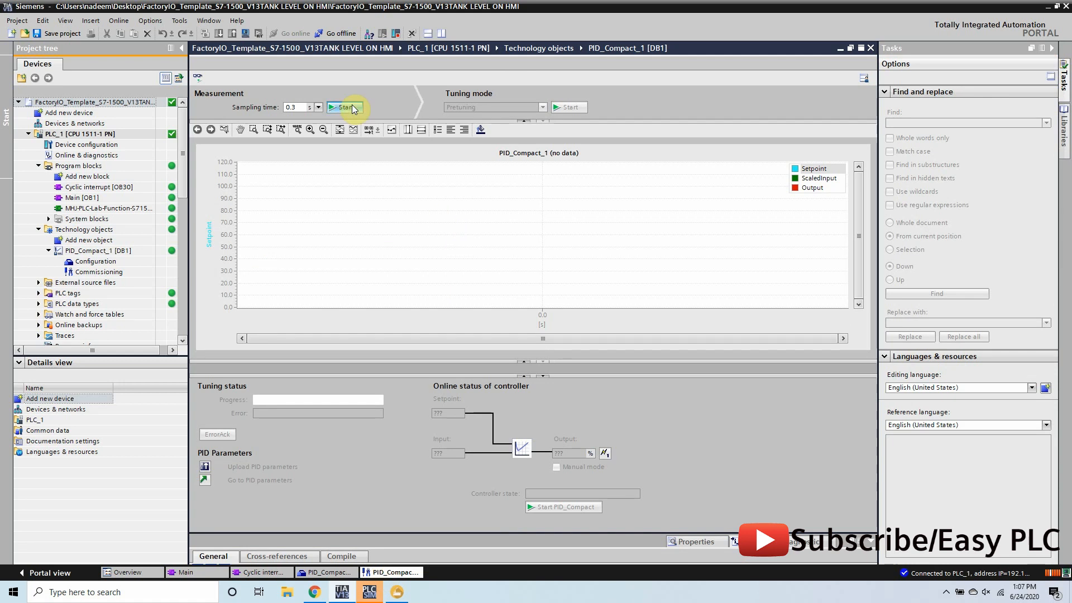
Start the PID trend measurement, then return to the Cyclic interrupt [OB30] block
left_click(348, 107)
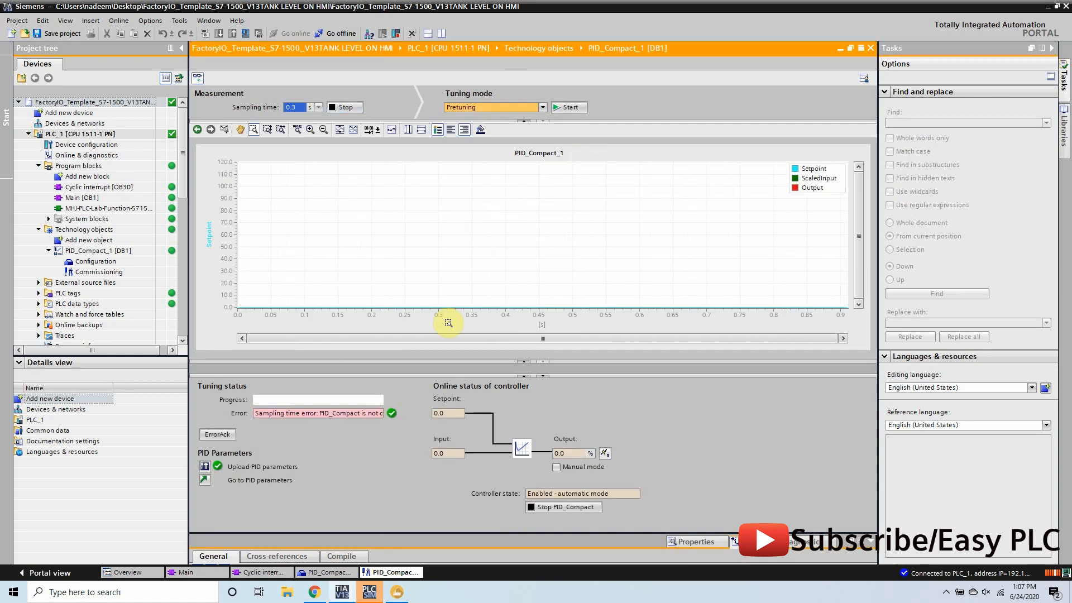
left_click(564, 107)
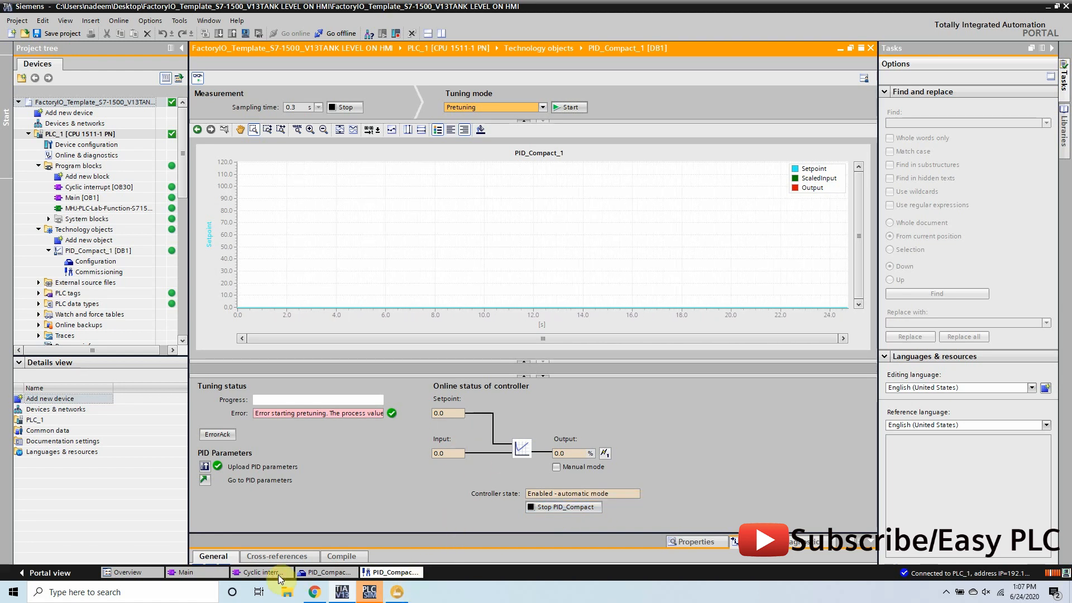
left_click(262, 572)
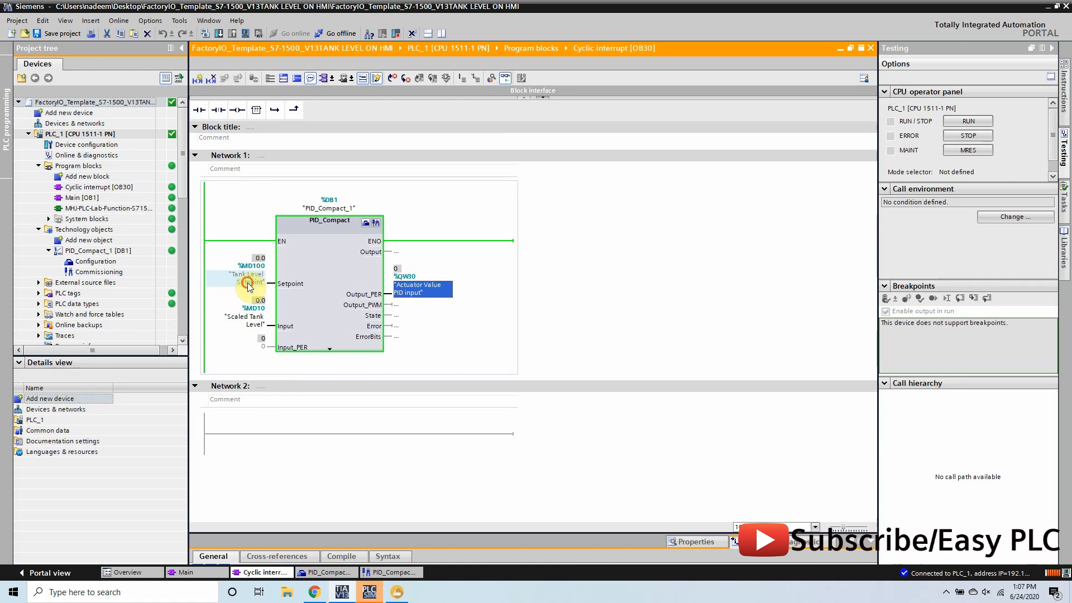
Modify the Tank Level Setpoint operand %MD100 to 50.0 and return to the PID trend
right_click(246, 282)
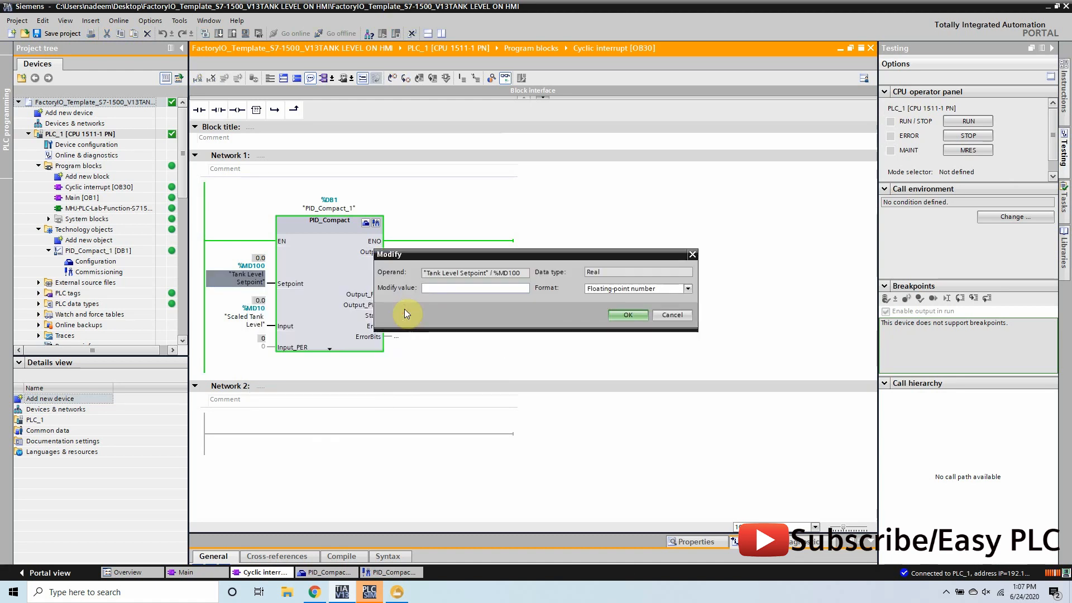
left_click(671, 315)
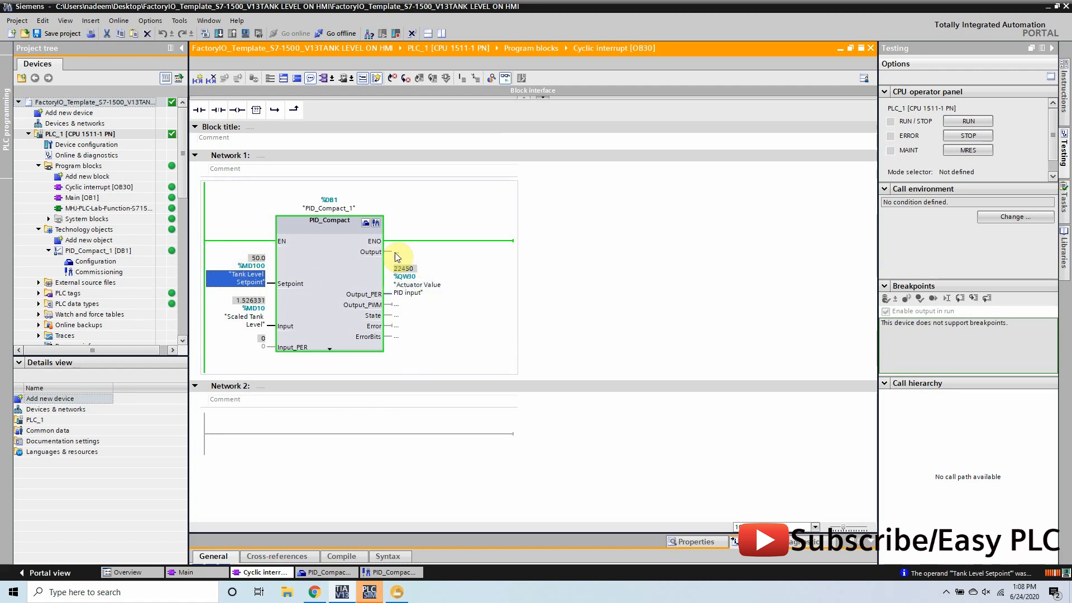
left_click(395, 592)
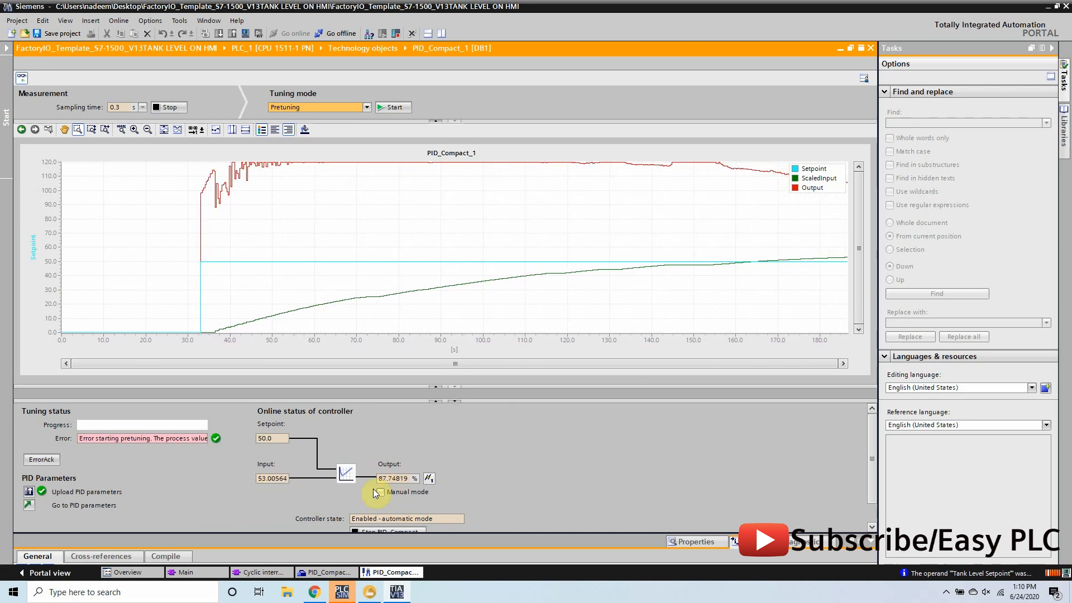
Watch the tank level climb past the 50 setpoint, then bring Factory I/O forward
left_click(377, 592)
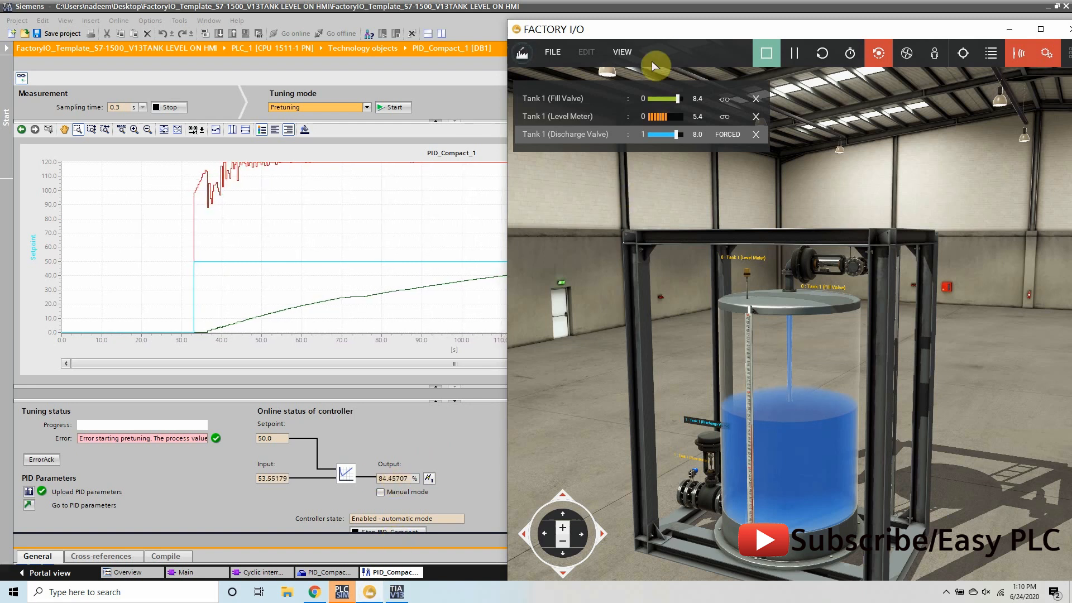
mouse_move(674, 233)
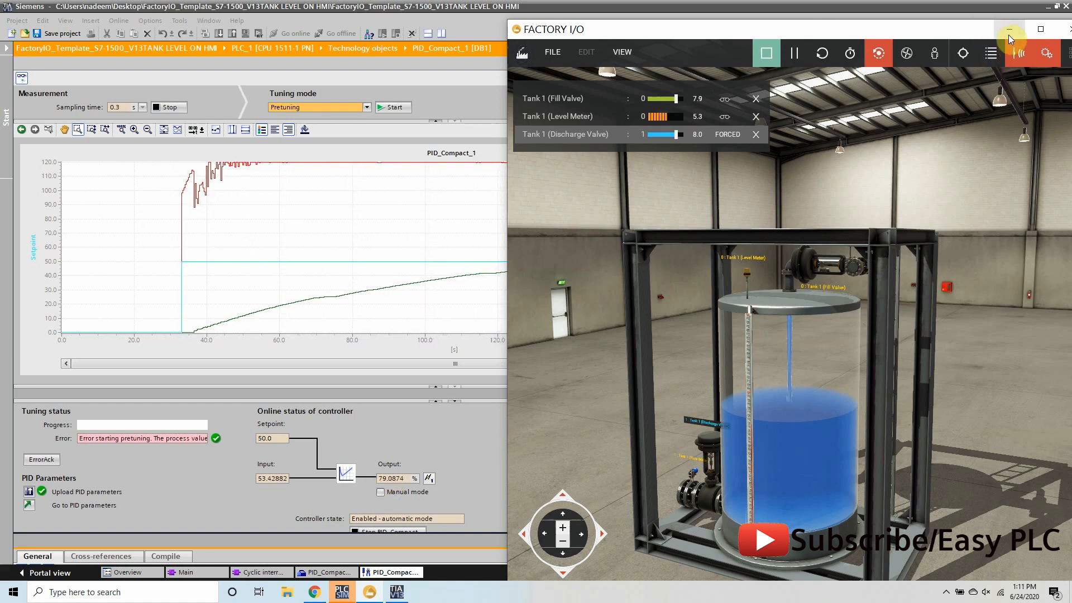
Check the half-full tank with discharge valve at 8.0, then minimize Factory I/O
left_click(1010, 29)
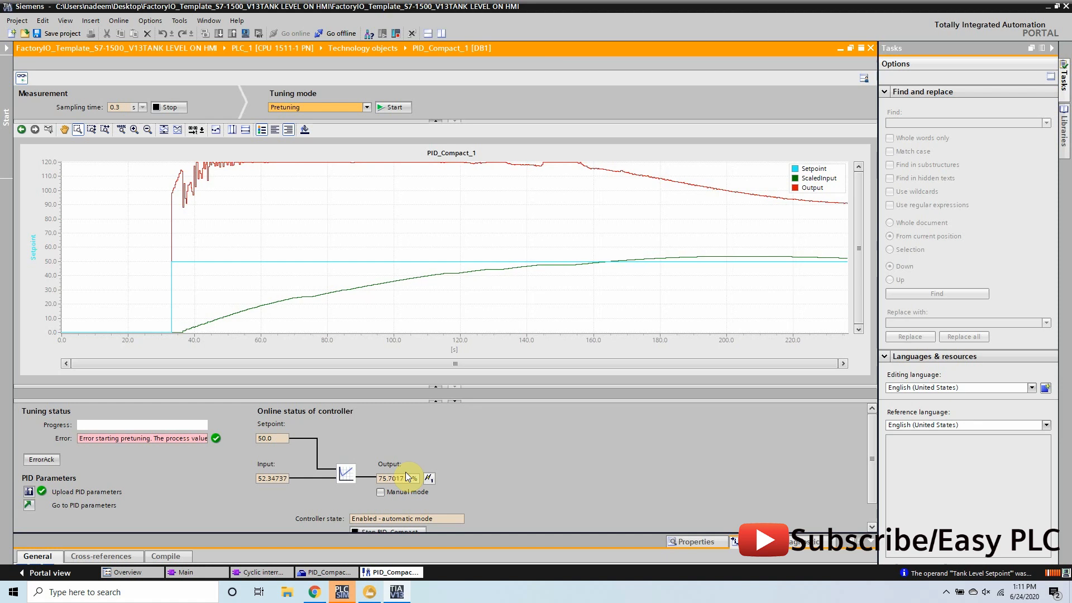
Restore the Factory I/O tank scene from the taskbar beside the settling trend
left_click(369, 591)
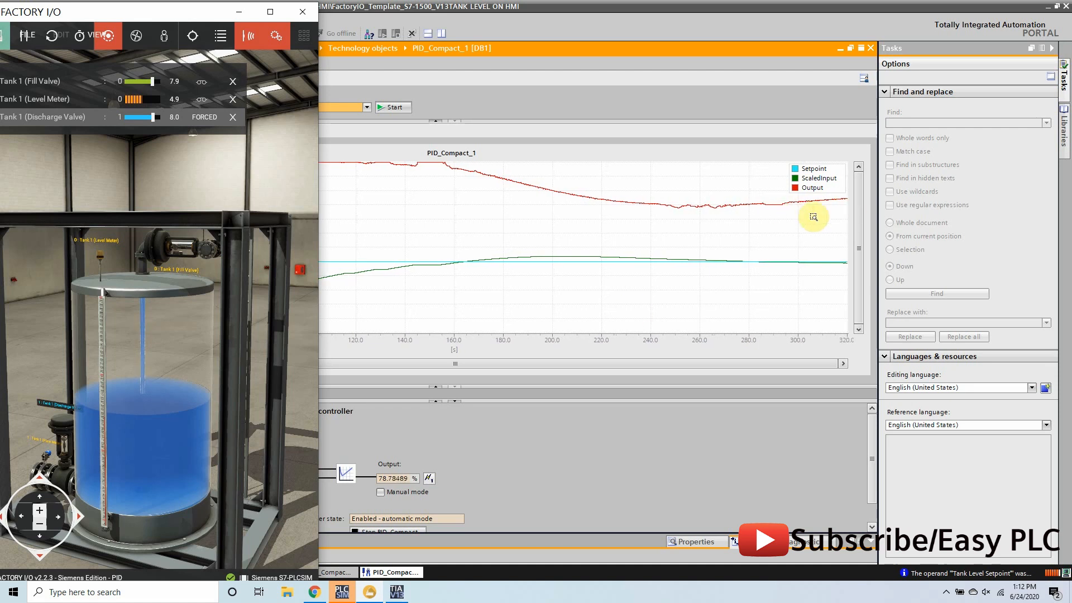
mouse_move(285, 345)
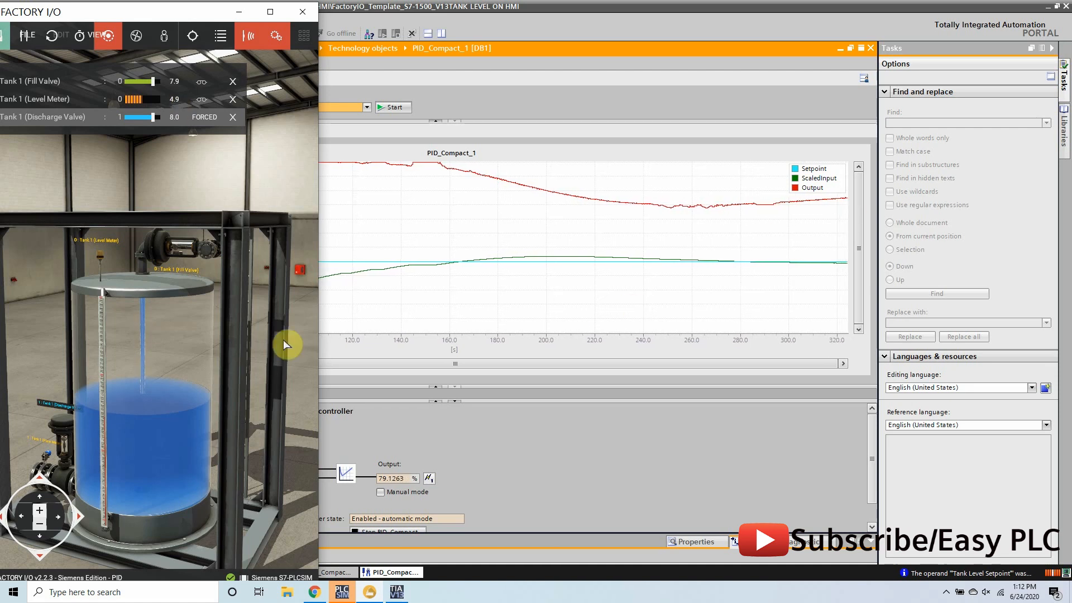
mouse_move(180, 19)
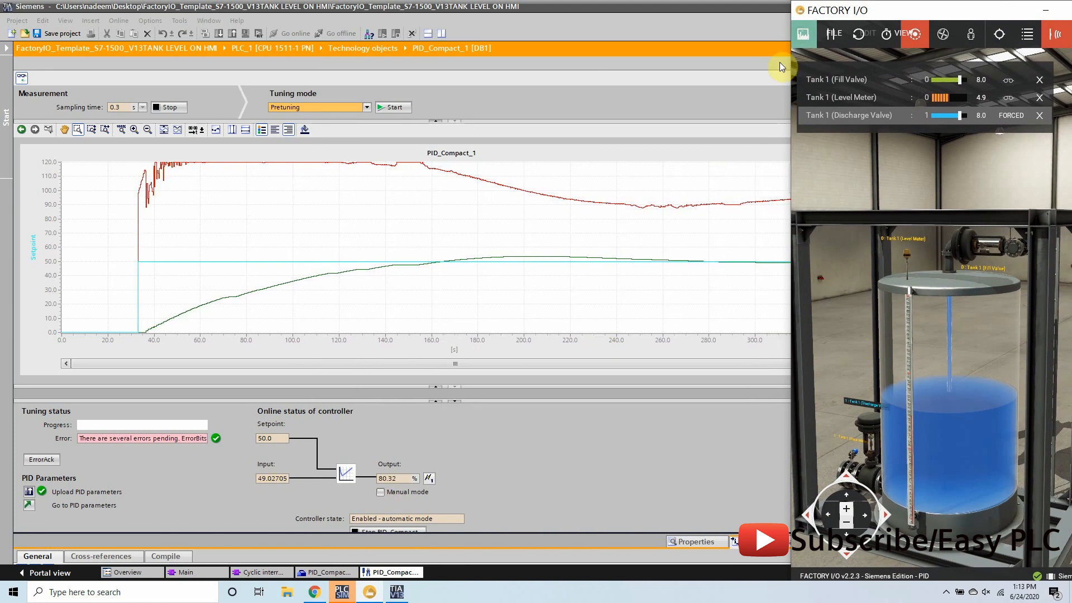
Enlarge the Factory I/O window beside the TIA Portal trend
left_click(1064, 20)
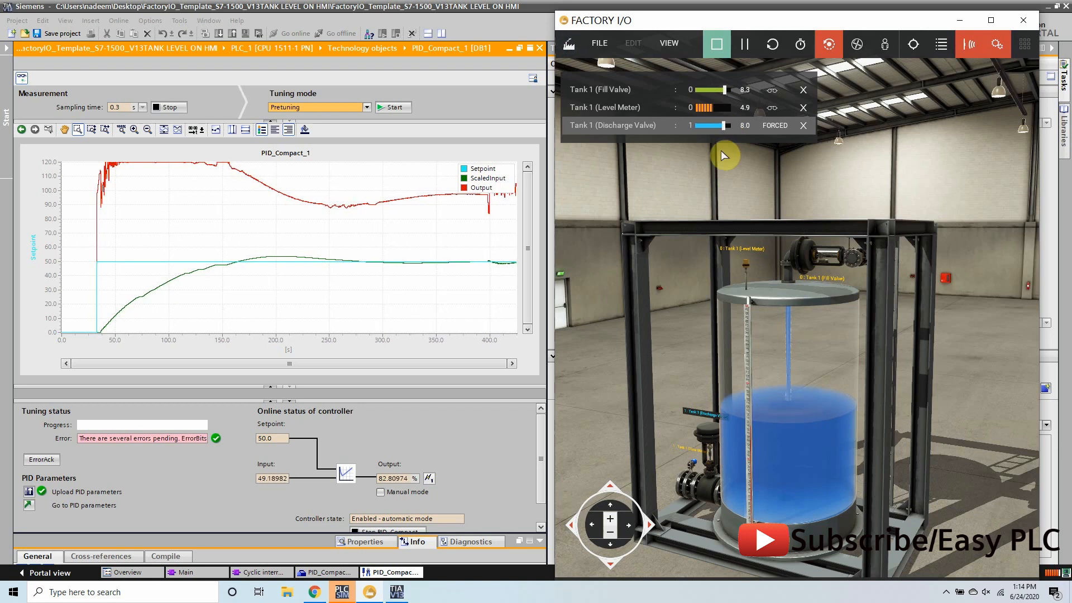
mouse_move(499, 302)
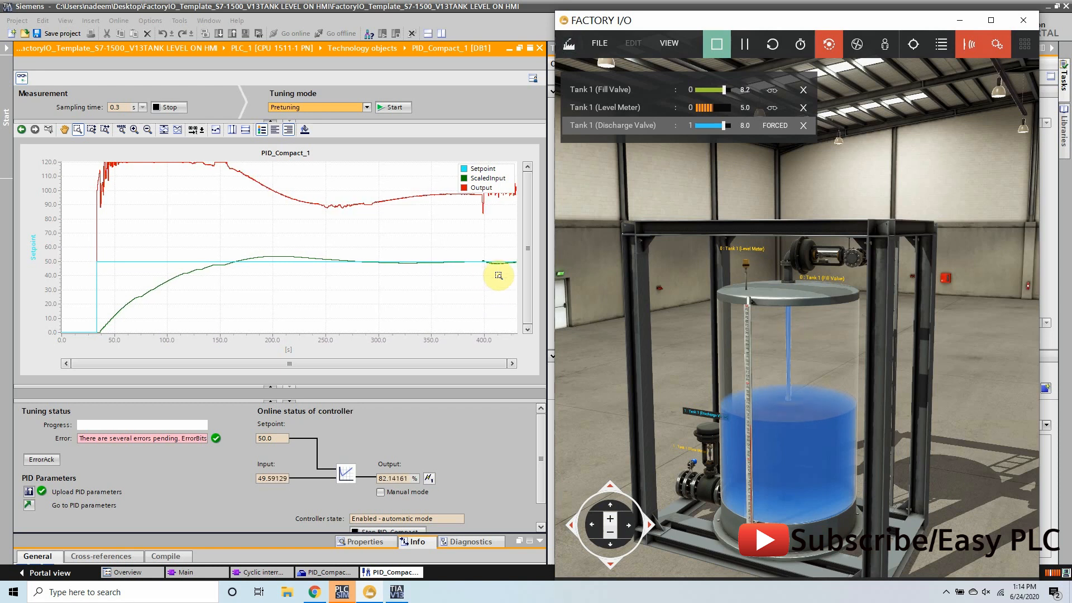
mouse_move(283, 530)
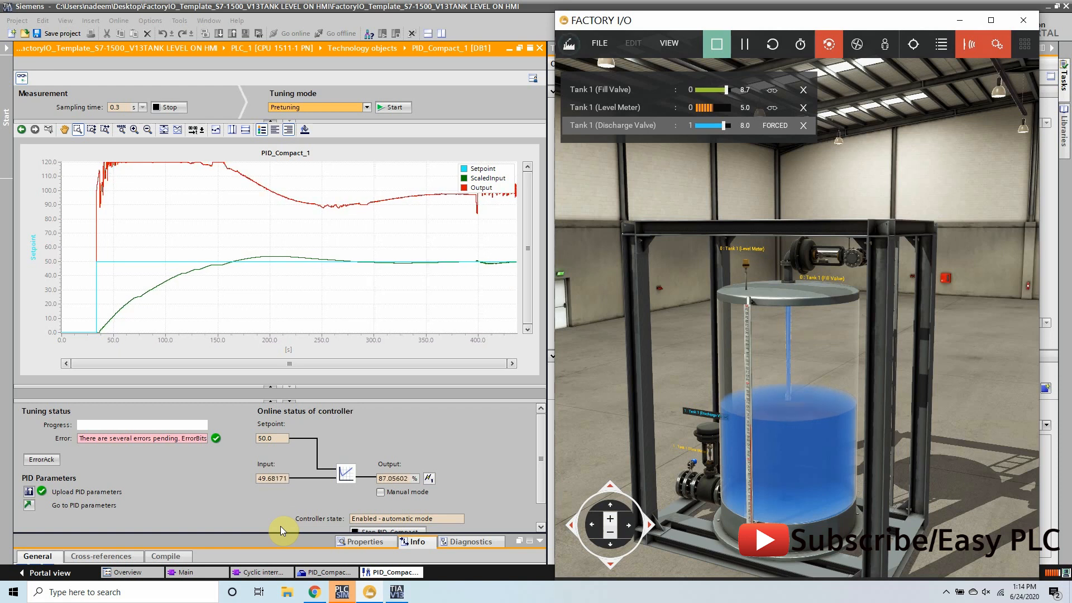
mouse_move(323, 418)
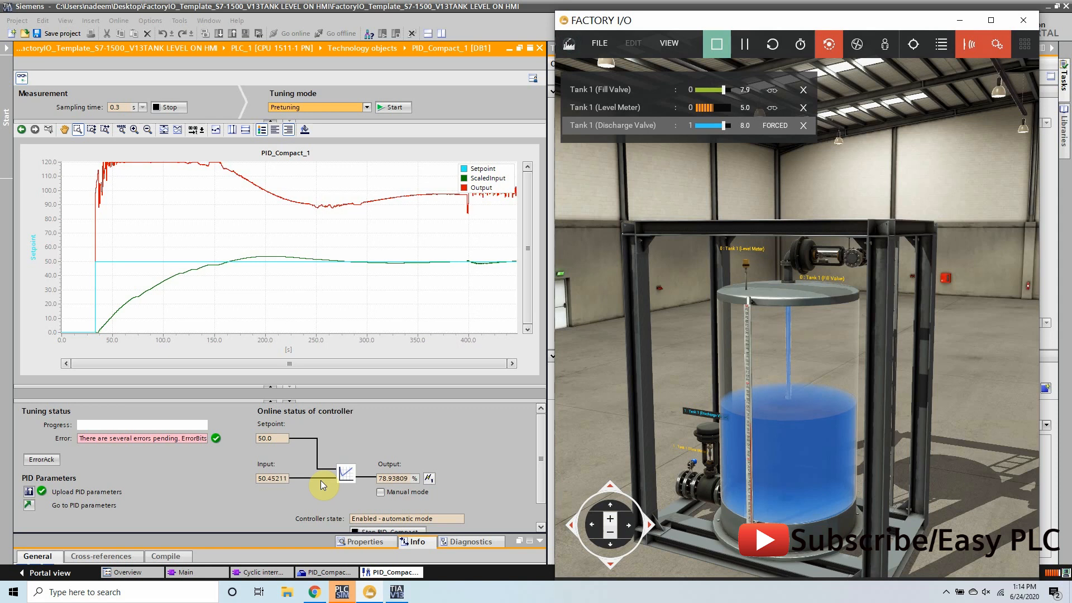
mouse_move(262, 493)
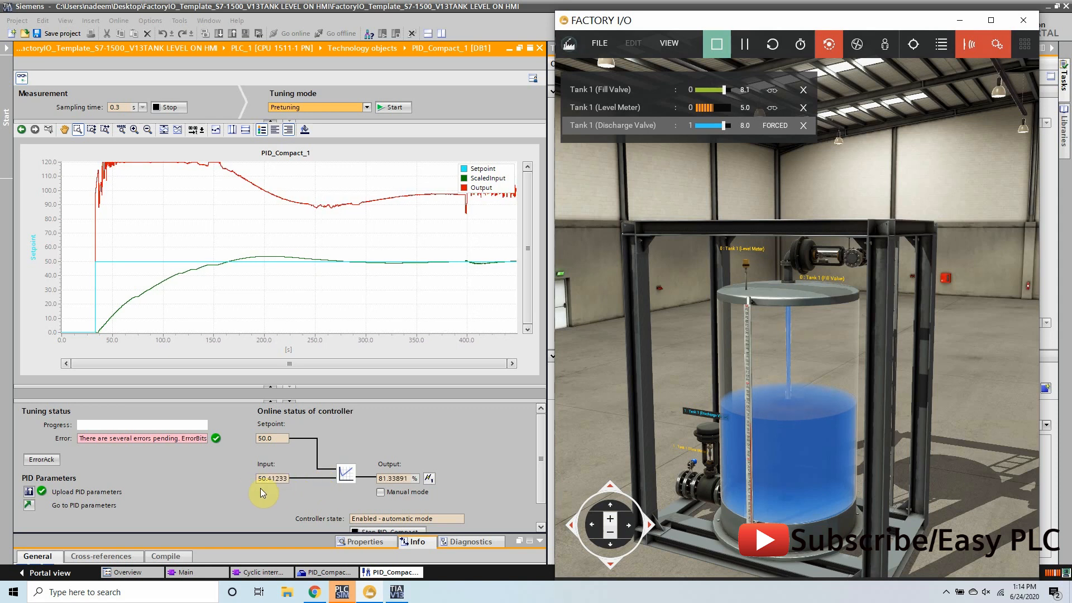